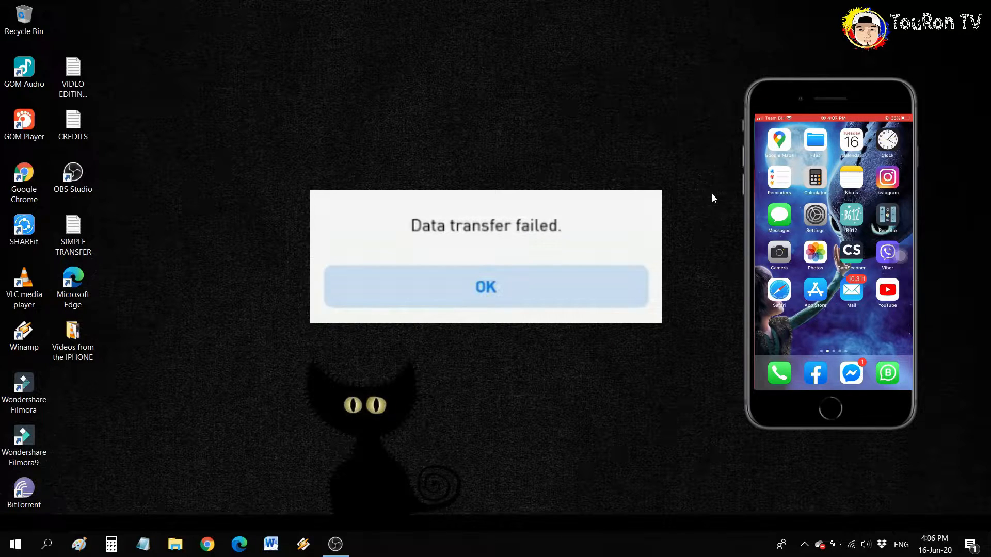
Dismiss the 'Data transfer failed' dialog on the desktop.
left_click(485, 286)
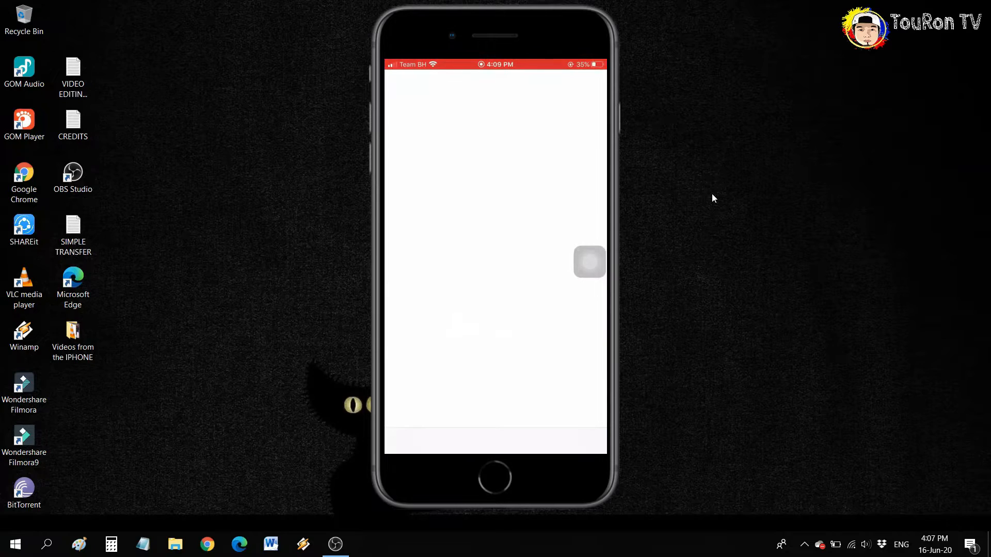
Search the App Store for 'Simple transfer' to find Simple Transfer – Photo+Video.
left_click(477, 83)
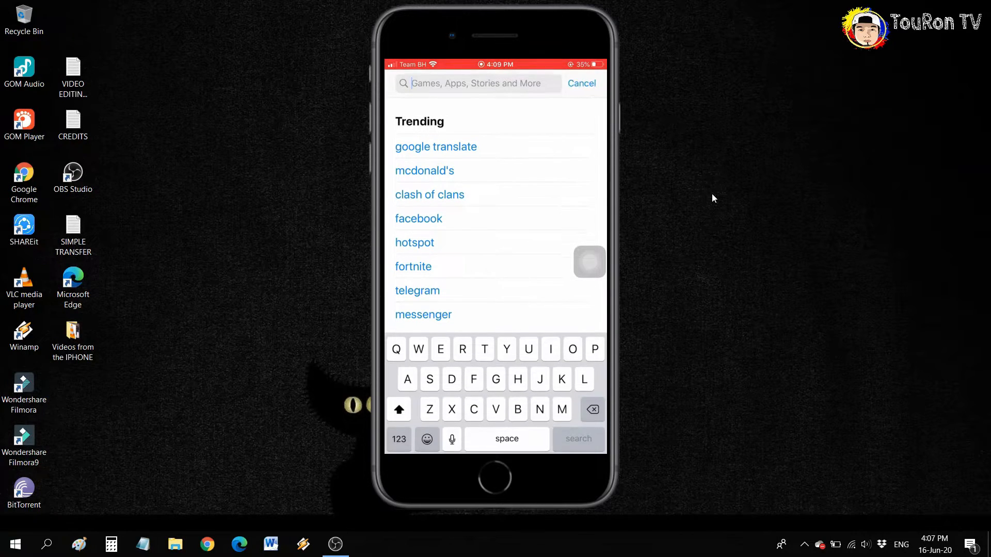
type("Simple t")
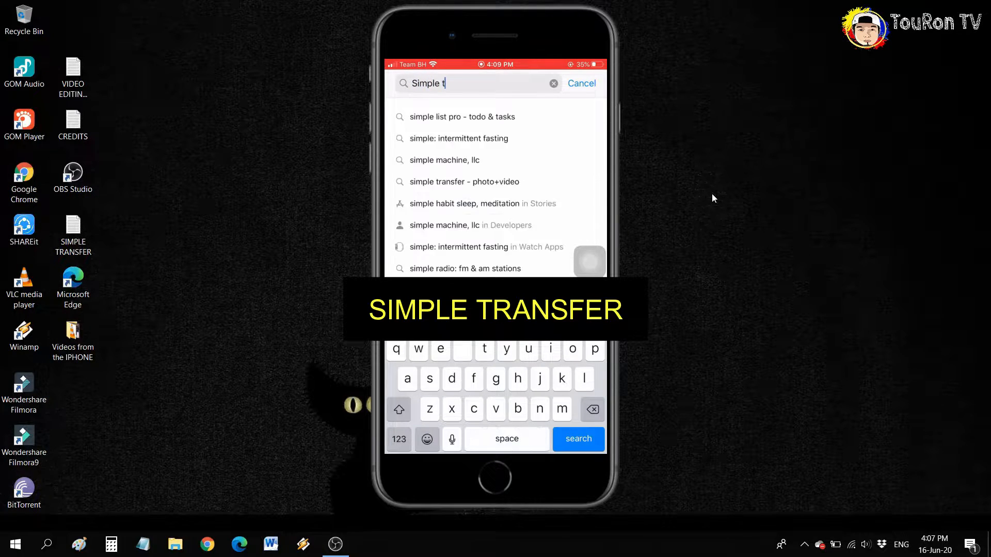
type("rabs")
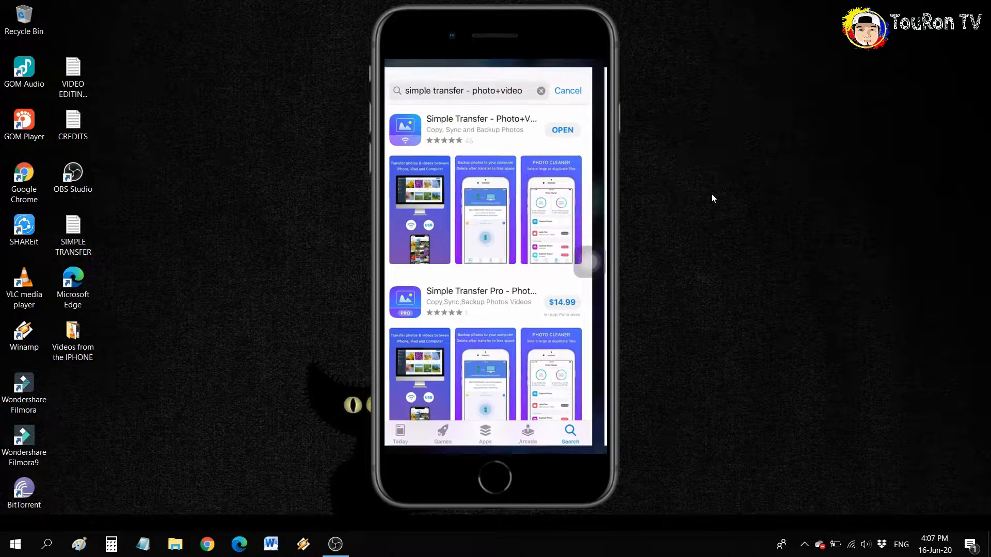
Launch Simple Transfer, continue past the welcome screen and allow Photos access.
left_click(561, 130)
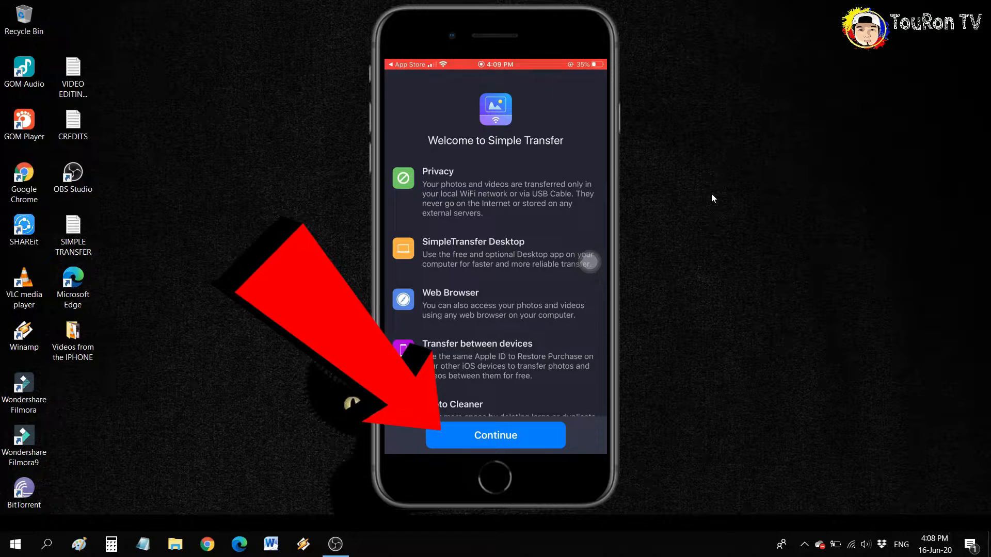
left_click(494, 435)
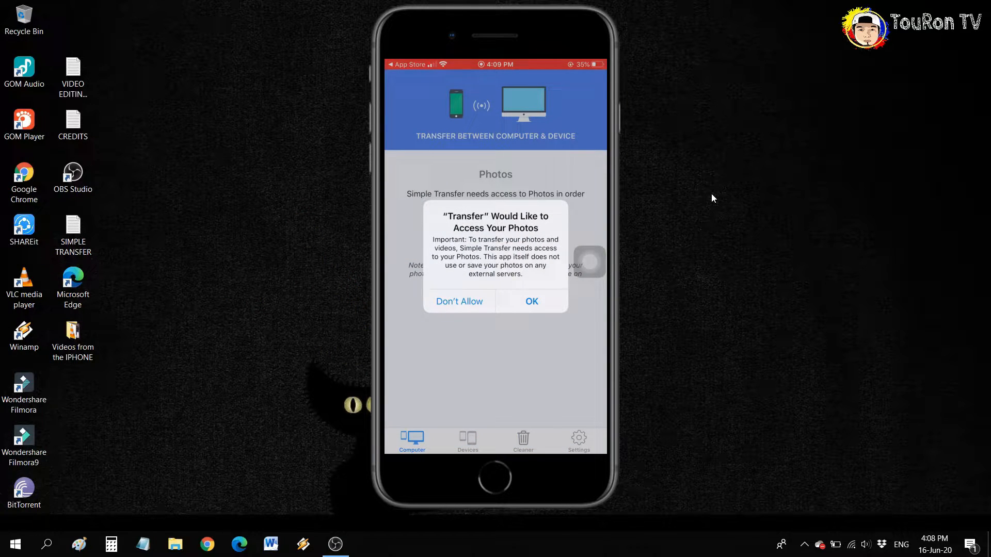
left_click(530, 301)
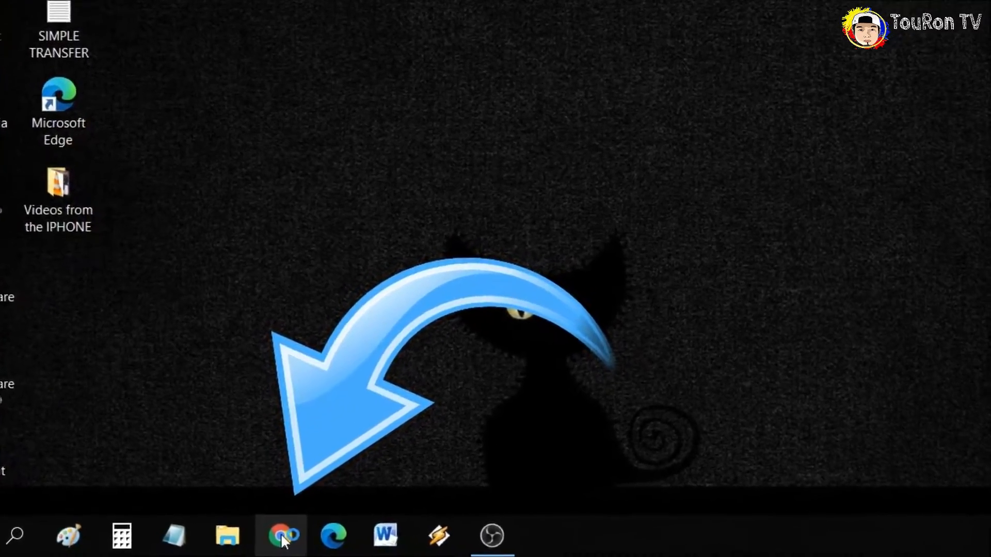
Google 'simple transfer' in Chrome and reach Rambax's SimpleTransfer Desktop download page.
left_click(280, 537)
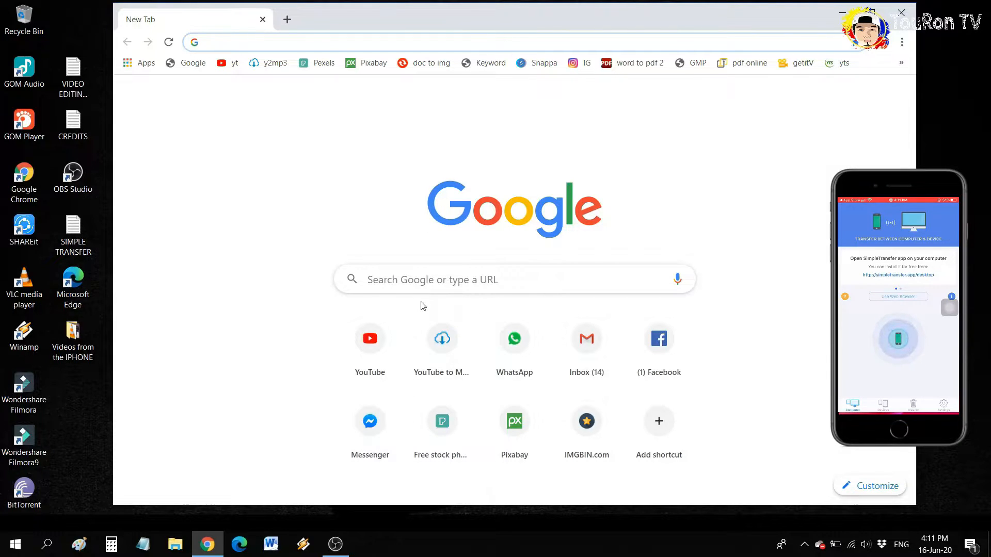
type("simple transfer")
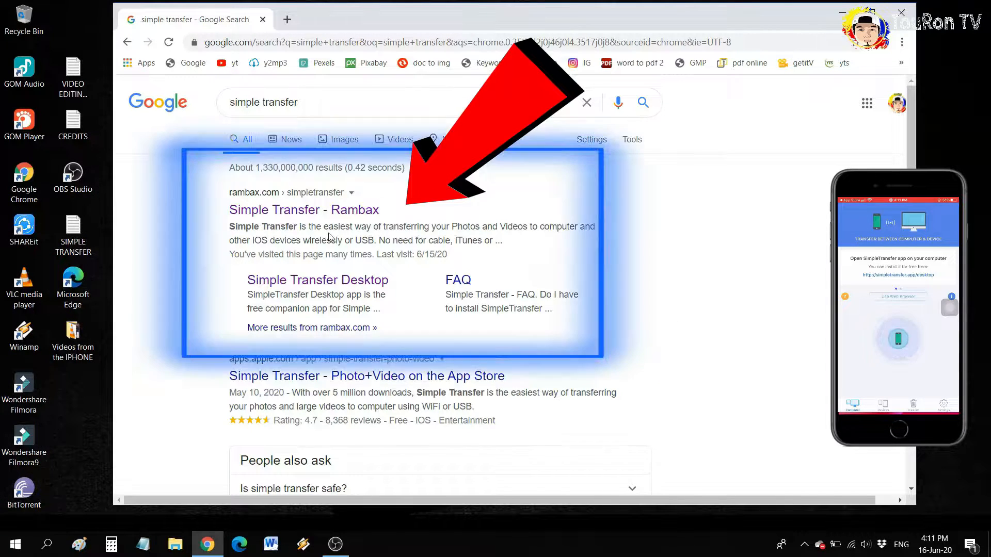
mouse_move(316, 217)
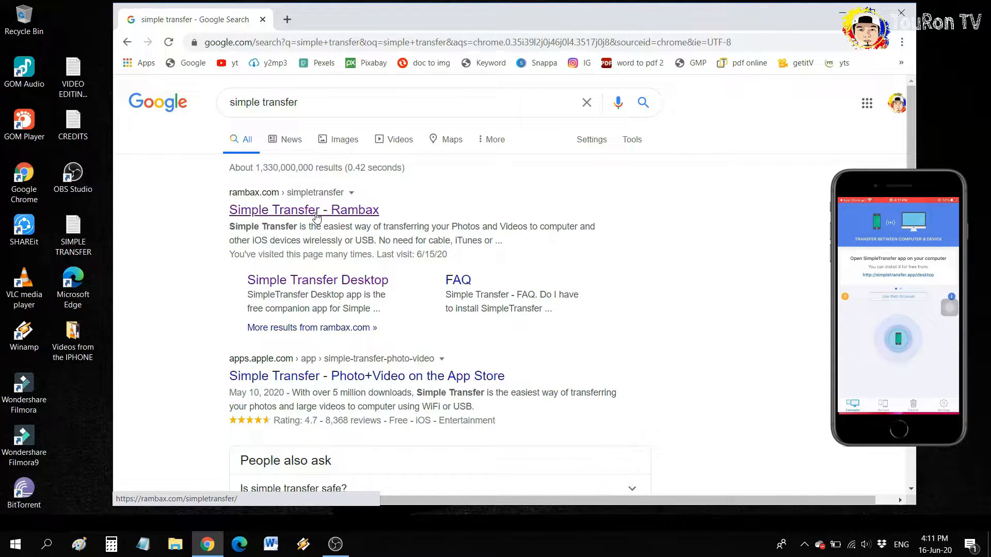
left_click(304, 209)
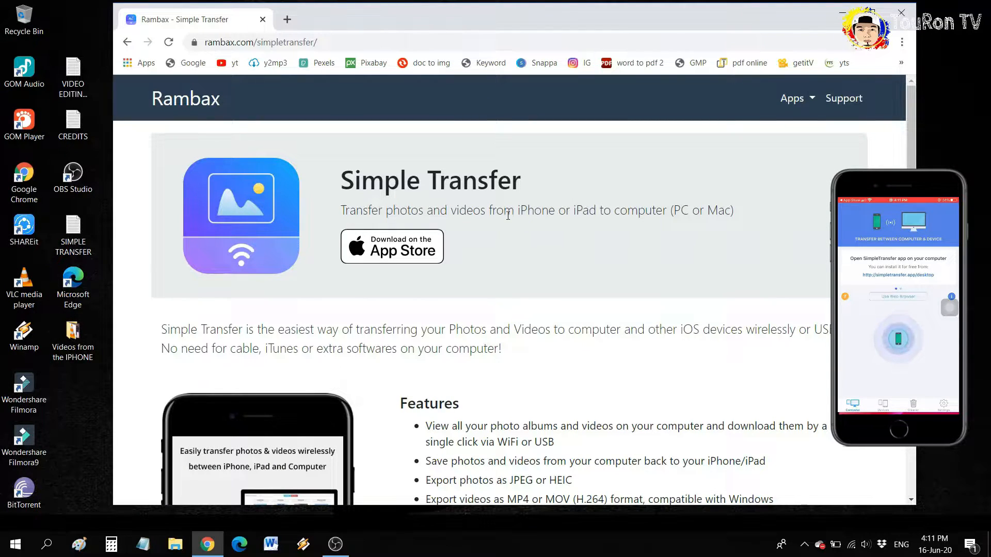
scroll("down", 3)
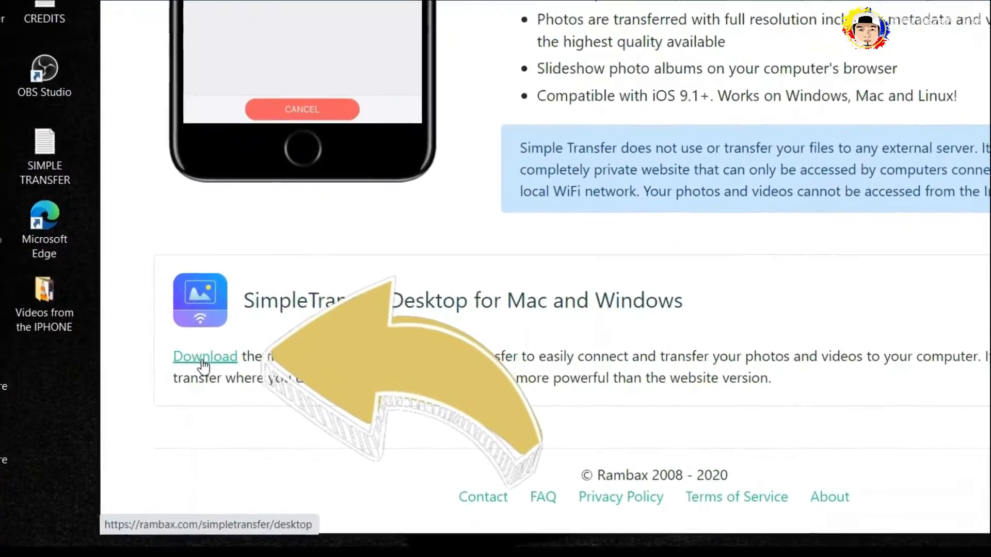
left_click(204, 356)
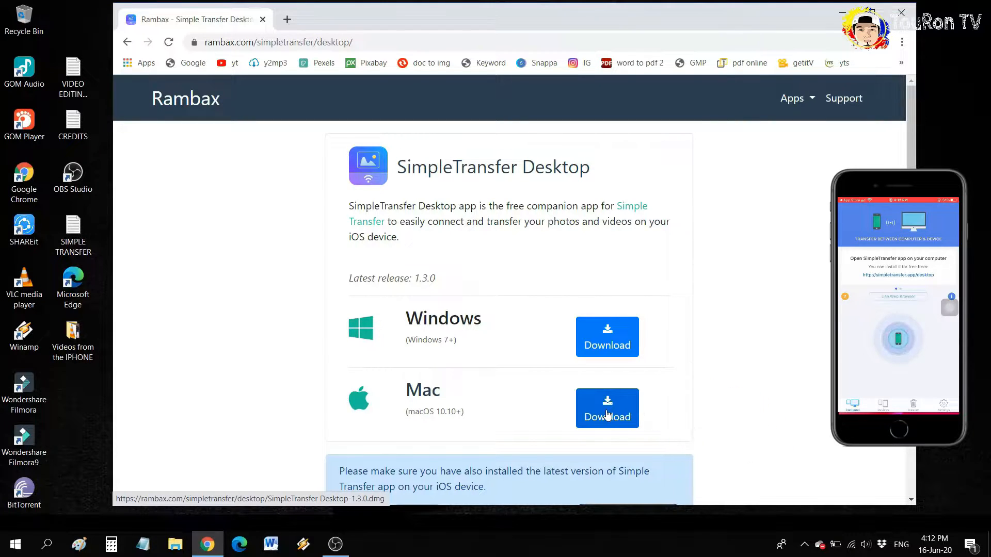
Download the Windows SimpleTransfer Desktop installer and run the downloaded .exe.
left_click(605, 336)
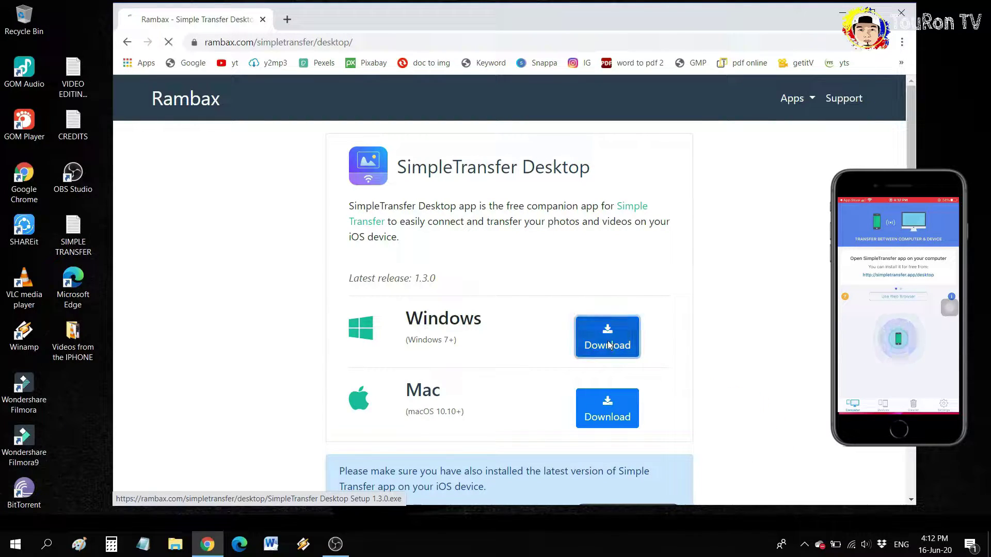
left_click(606, 337)
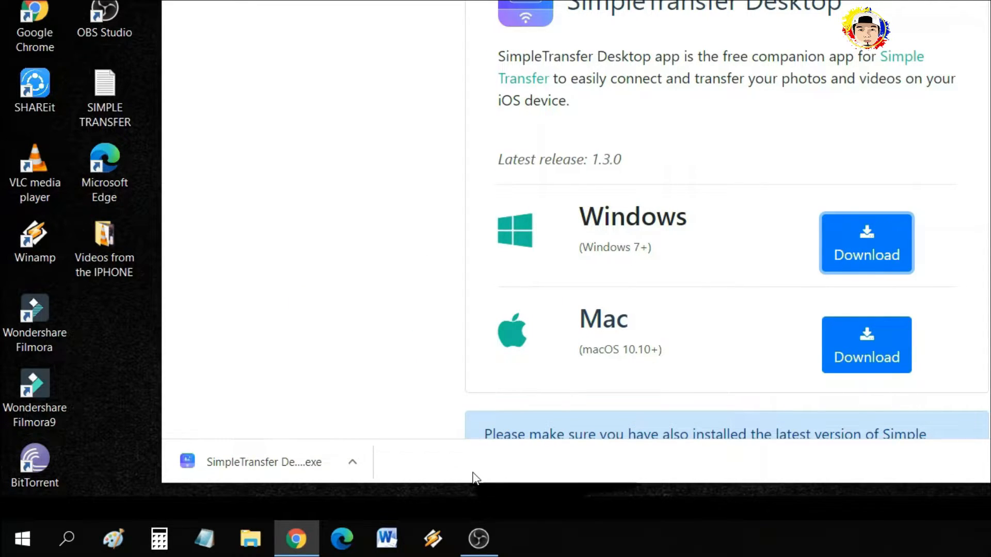
mouse_move(269, 471)
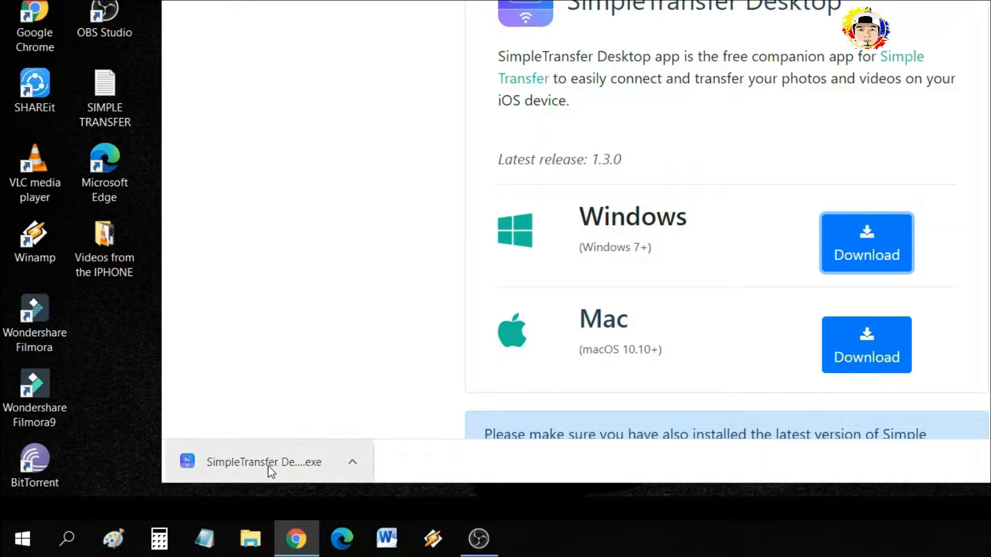
left_click(264, 462)
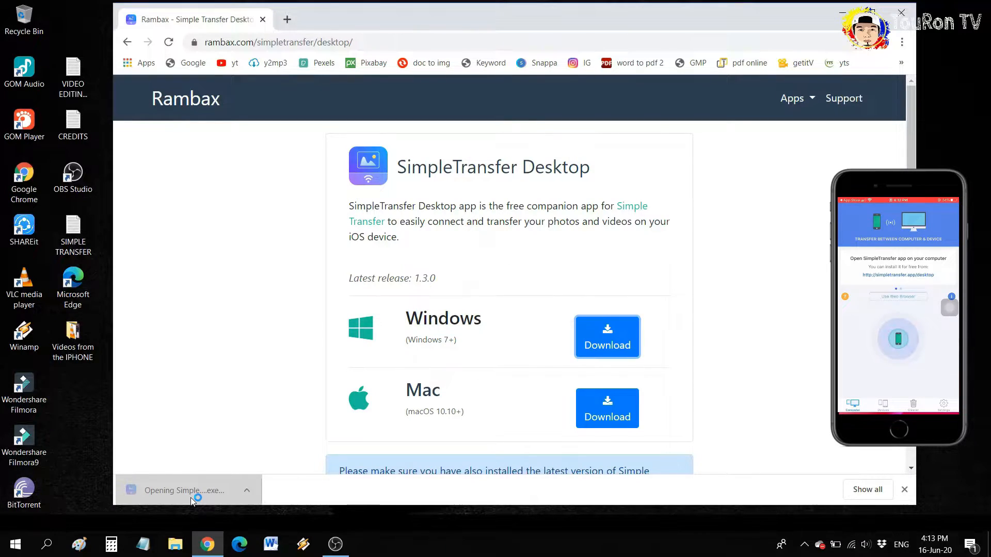
left_click(183, 490)
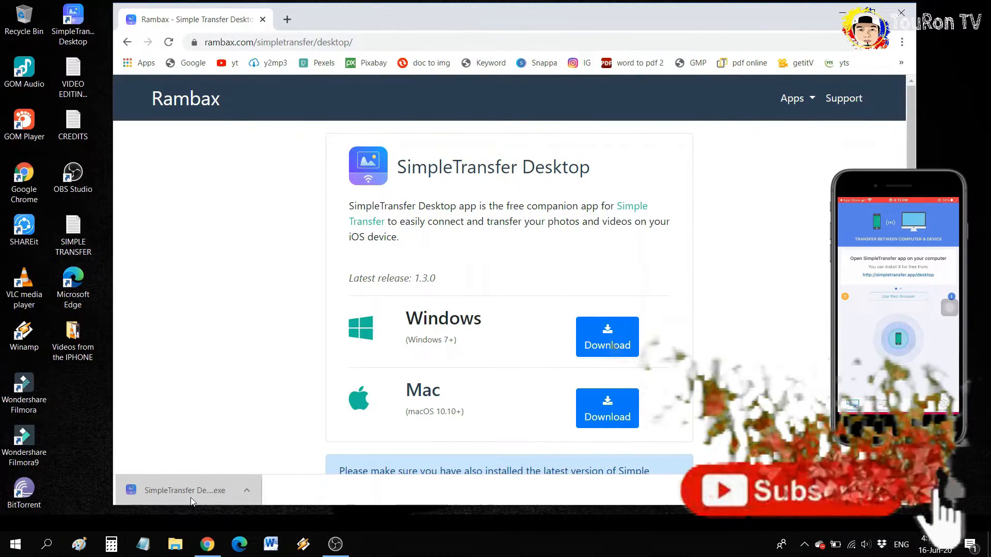
left_click(606, 336)
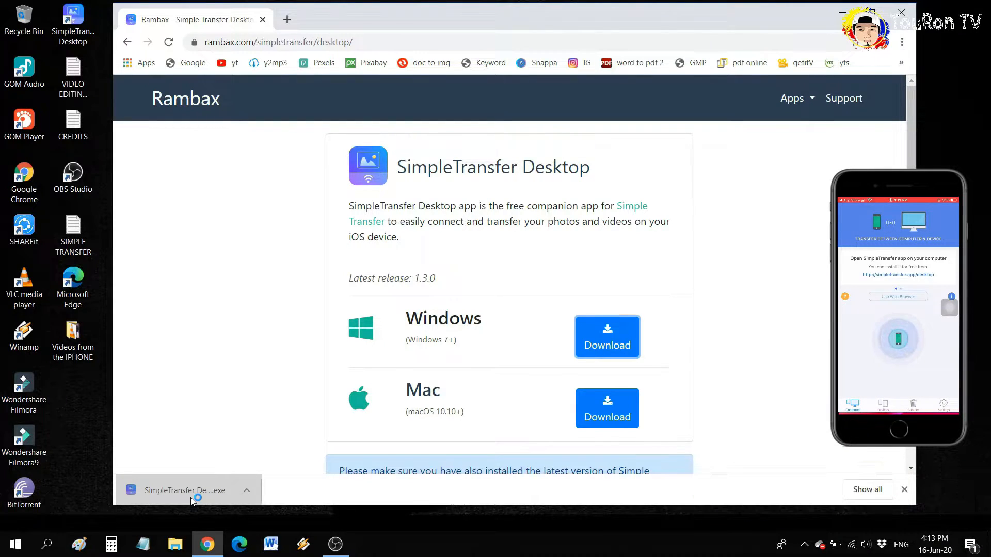
left_click(184, 490)
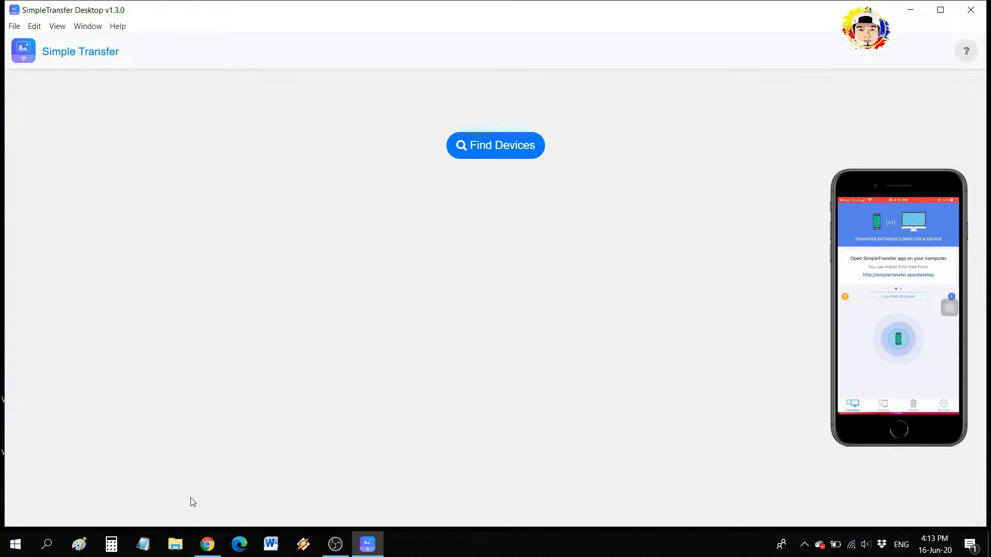
Find devices so the iPhone 8 Plus appears over WiFi.
left_click(495, 146)
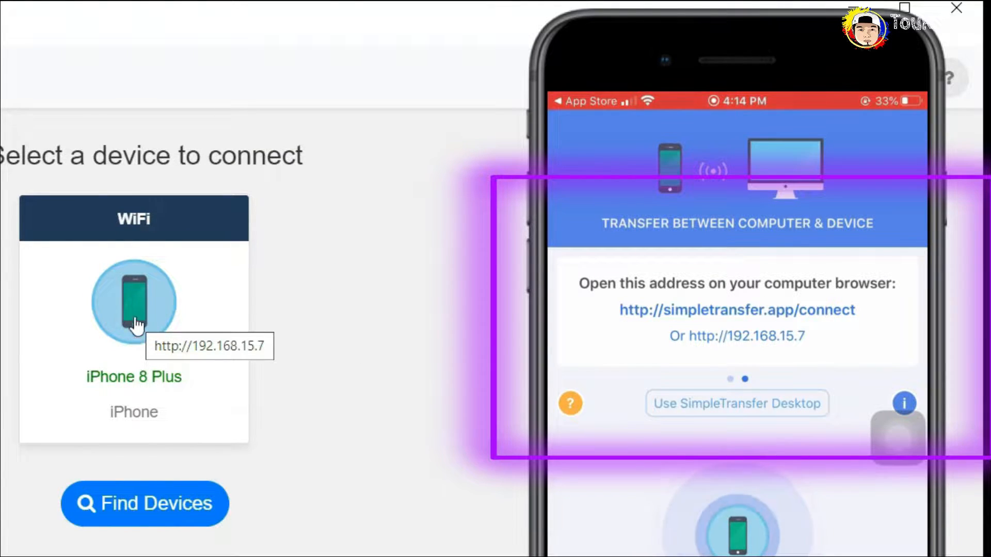
mouse_move(158, 316)
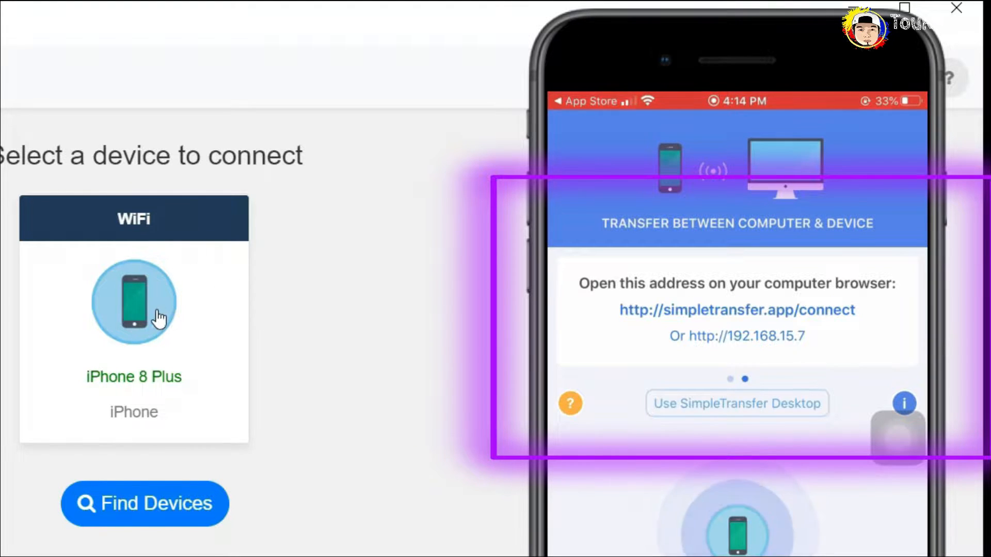
mouse_move(80, 312)
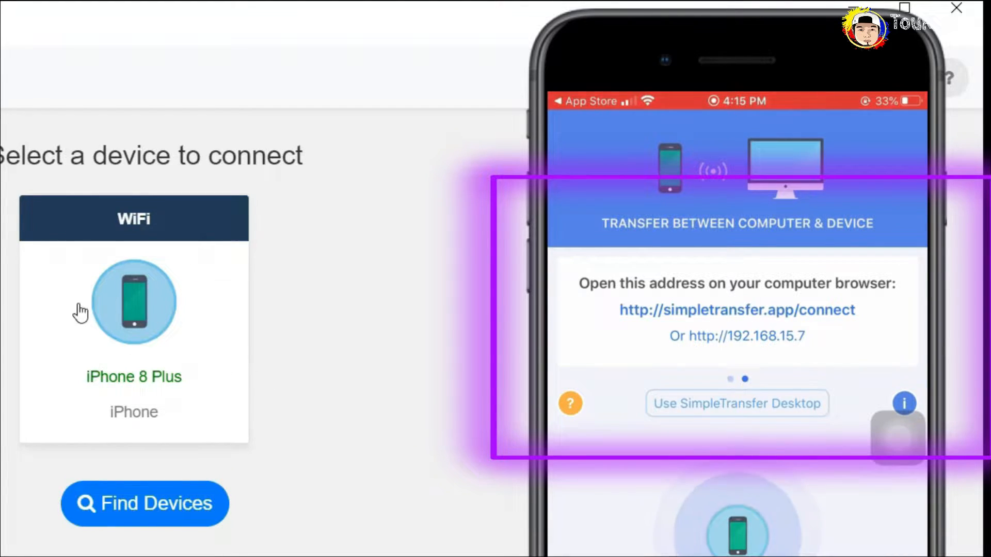
mouse_move(158, 324)
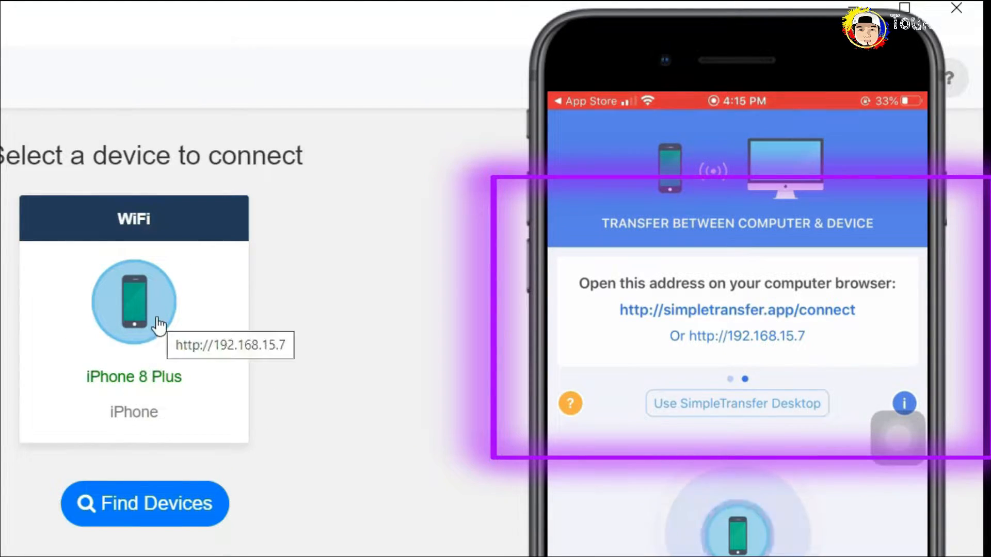
mouse_move(141, 307)
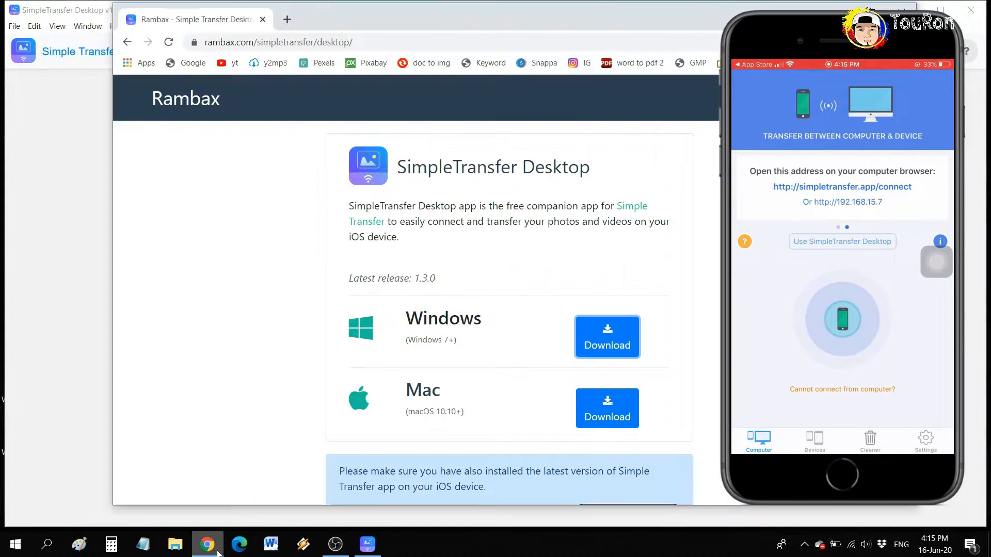
Browse to 192.168.15.7 in Chrome to view the iPhone 8 Plus albums.
left_click(278, 42)
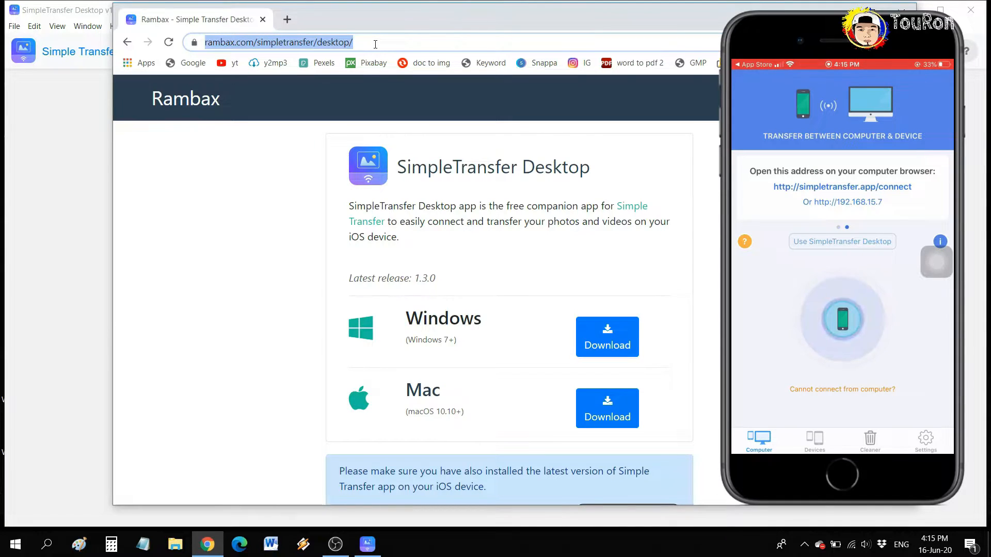
type("192.168.15.7")
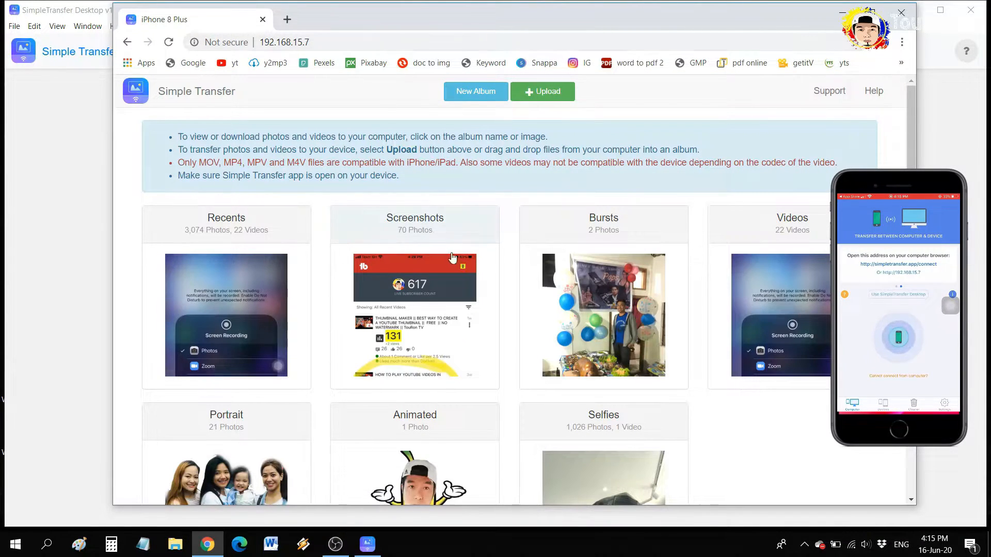
scroll("down", 3)
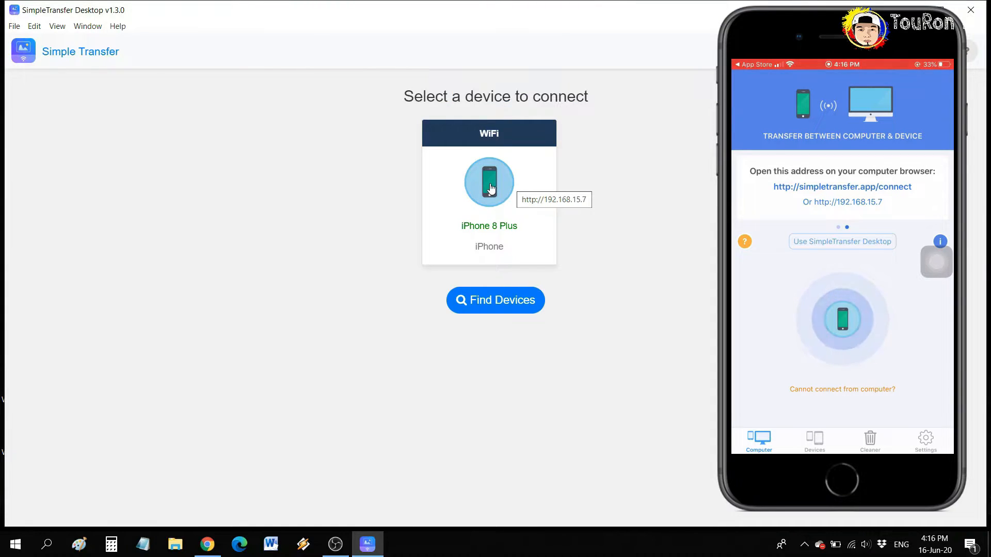
left_click(488, 182)
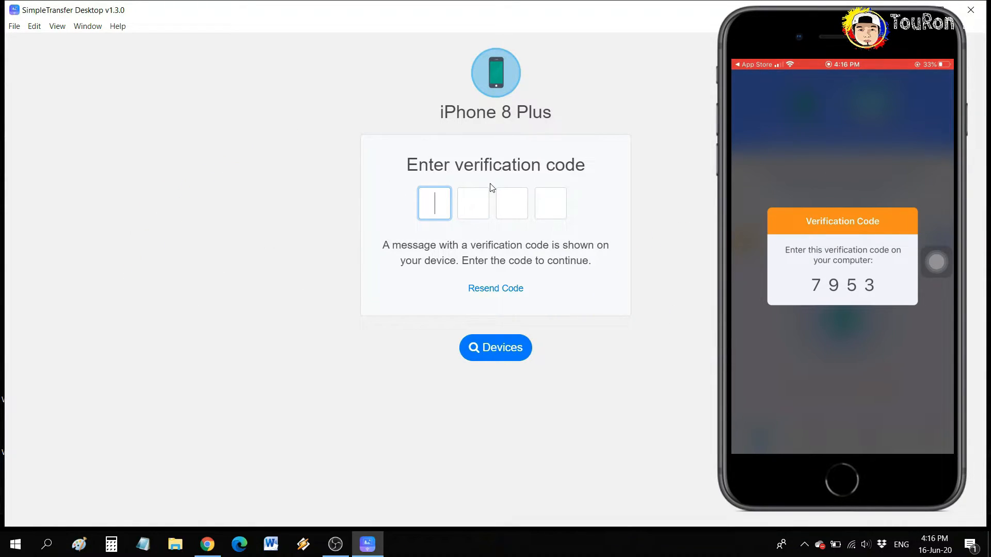
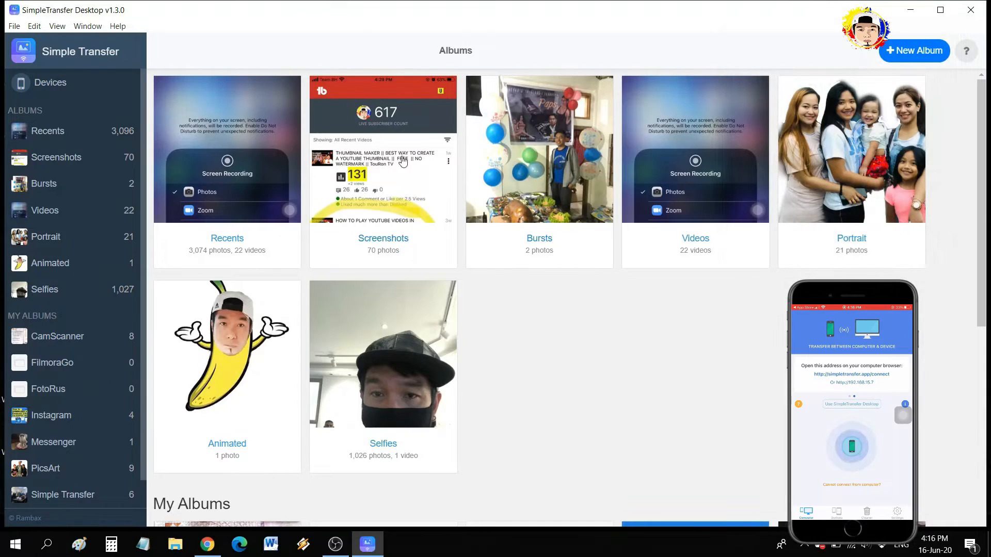
mouse_move(615, 309)
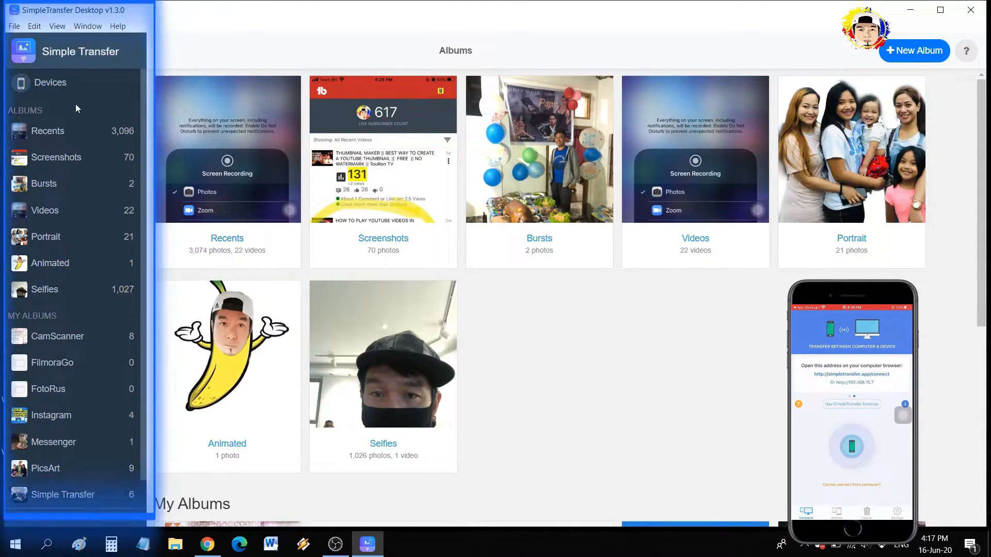
mouse_move(45, 210)
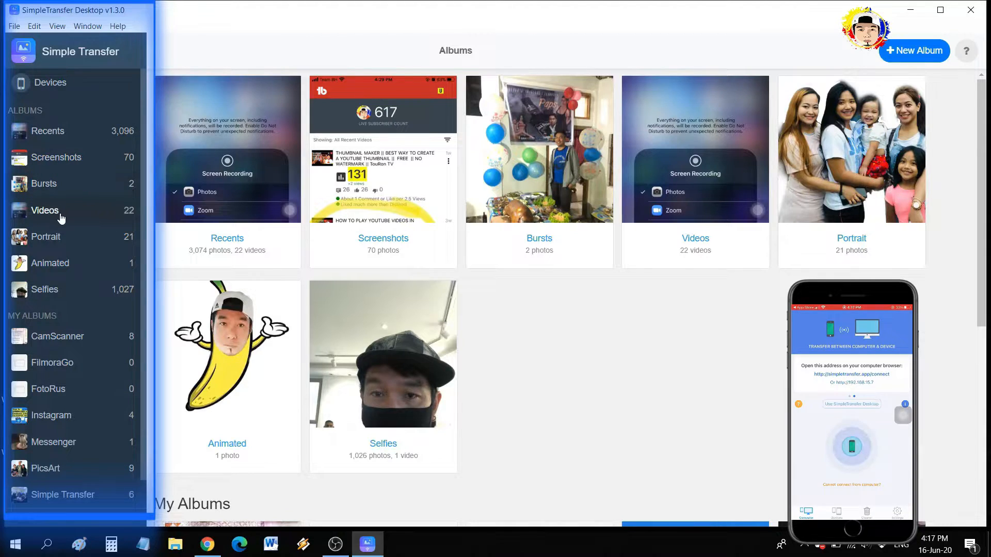
mouse_move(58, 297)
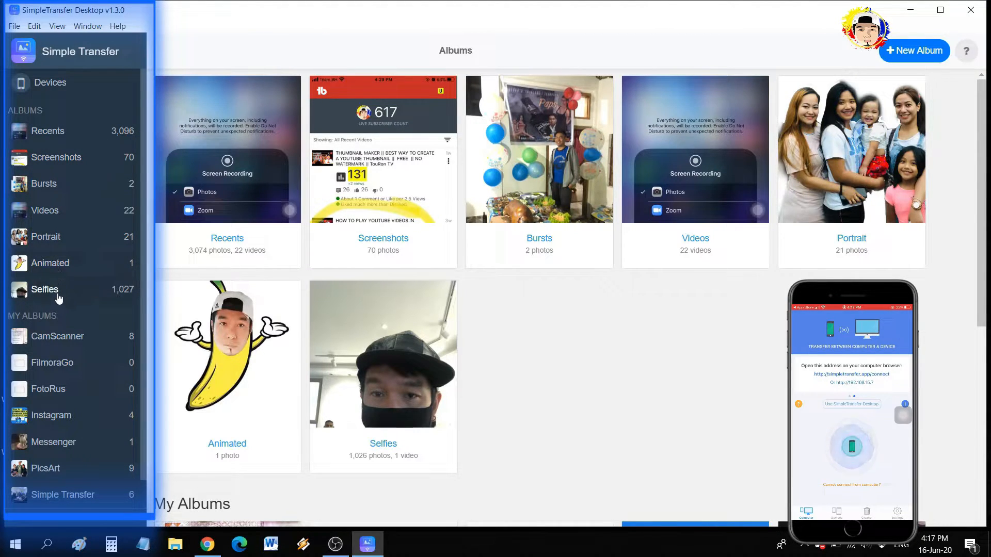
mouse_move(68, 349)
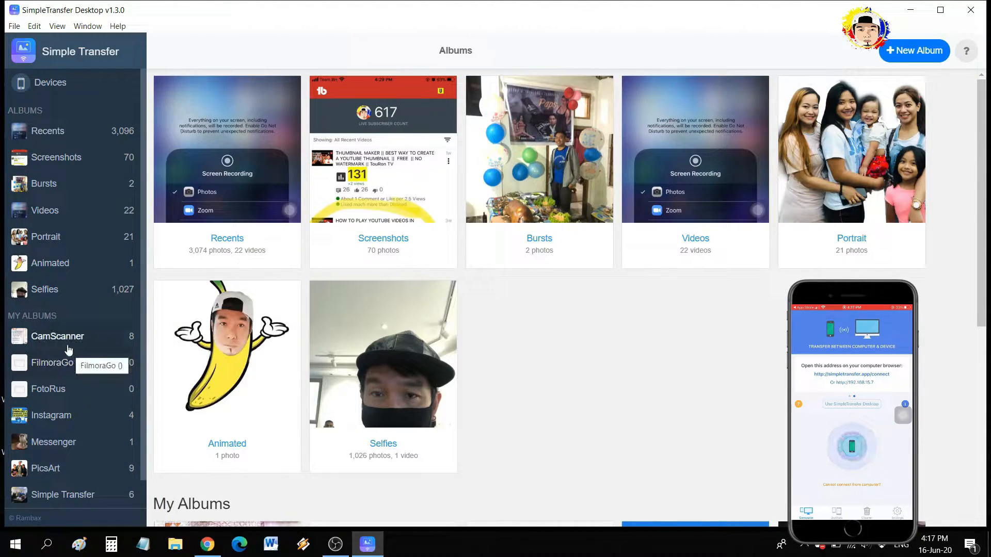
mouse_move(44, 210)
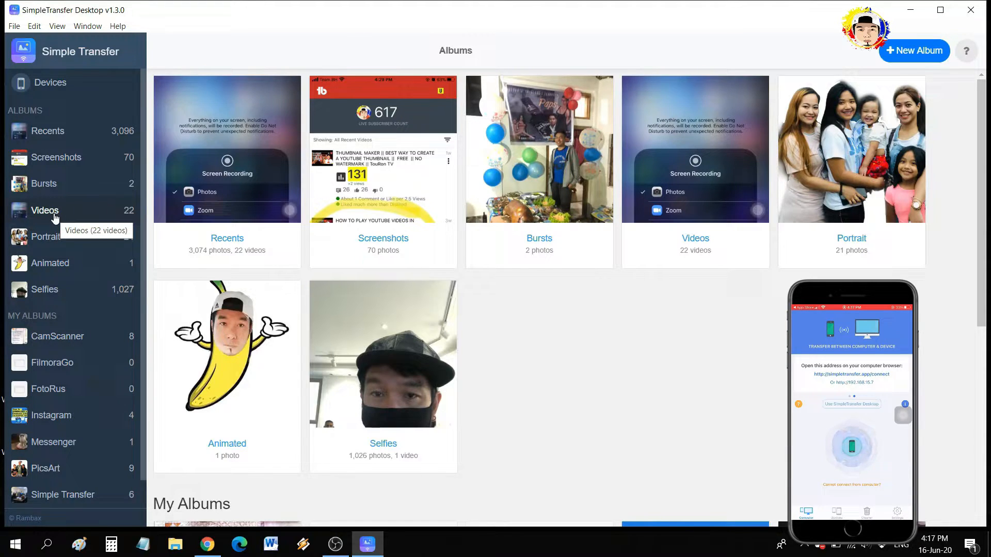
Select the 22:30 and 11:06 videos in the iPhone's Videos album.
left_click(45, 210)
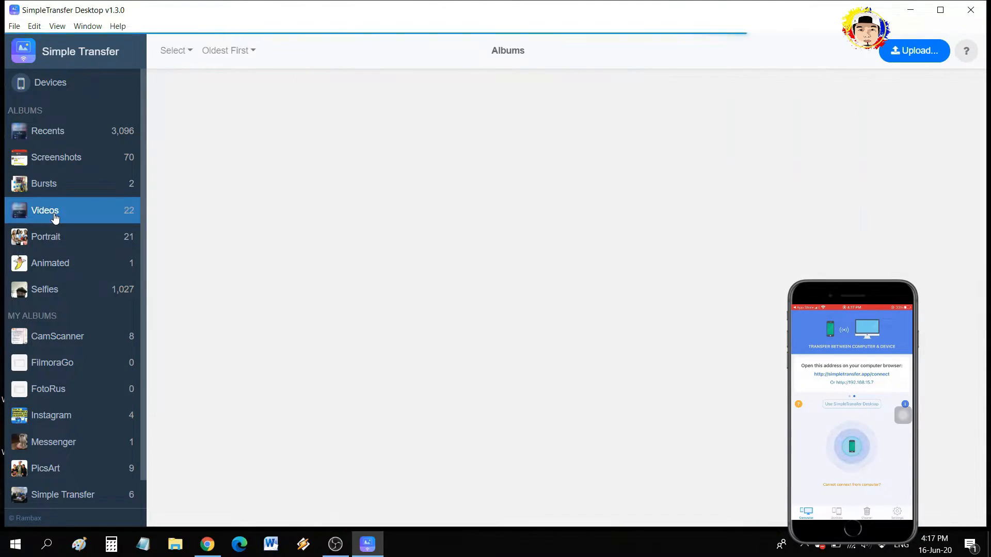
left_click(44, 211)
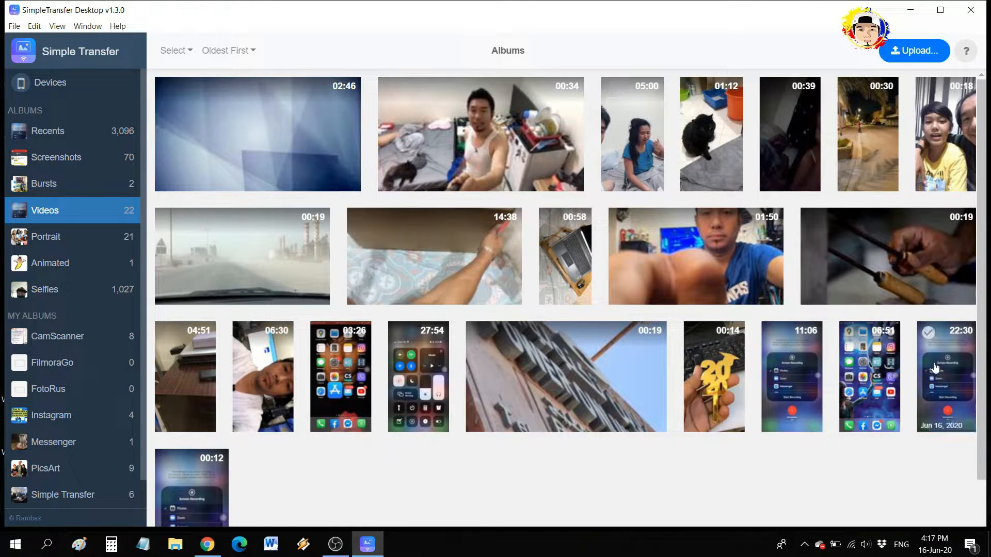
left_click(944, 375)
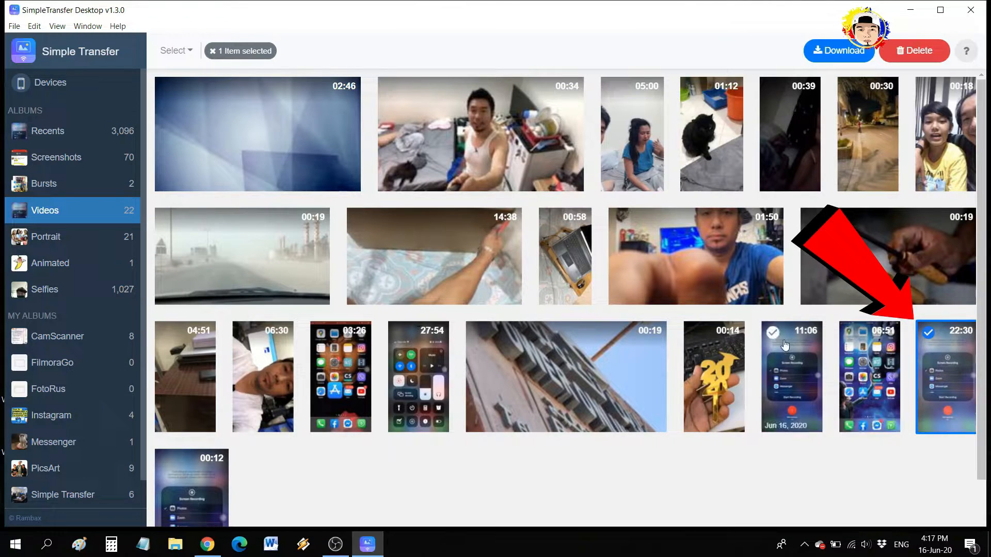
left_click(790, 376)
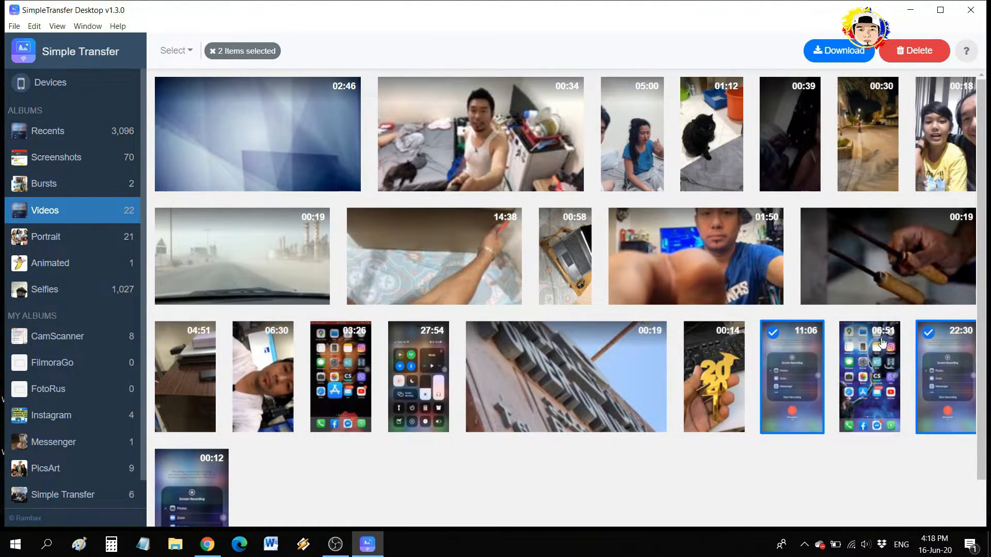
mouse_move(848, 86)
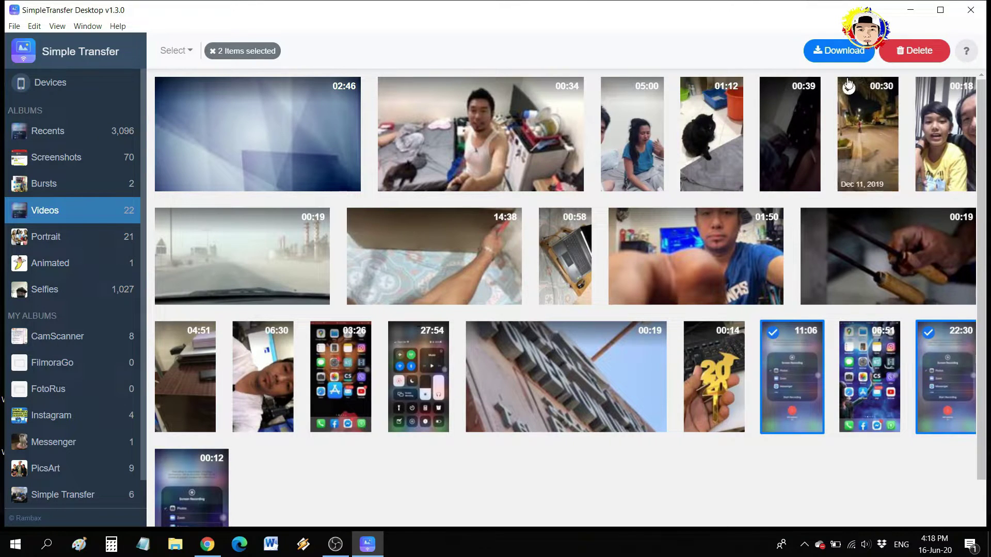
Bring up the Download 2 items dialog for the selected videos.
left_click(837, 51)
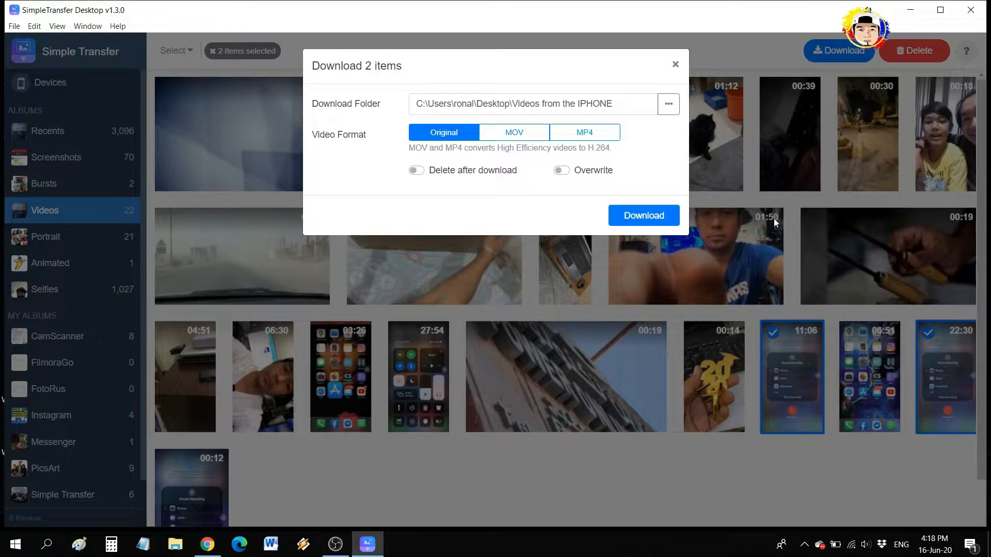
mouse_move(683, 246)
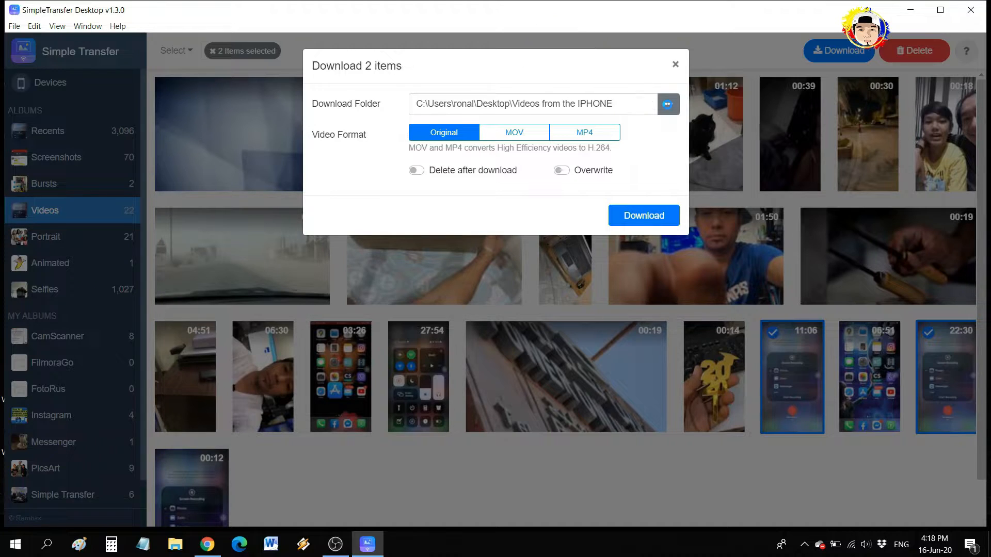
Browse to a new Desktop\VIDEOS folder and confirm it as the download destination.
left_click(667, 103)
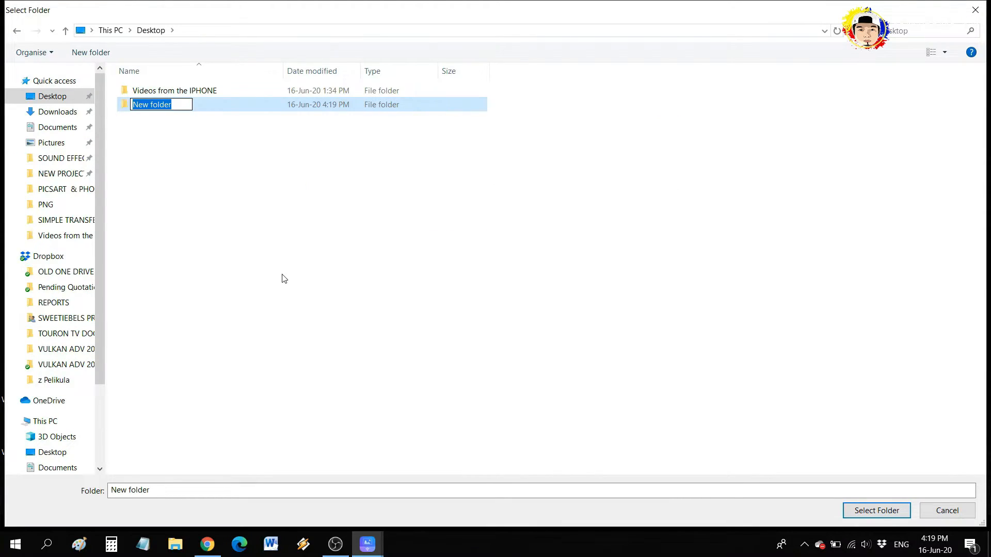
type("Videios")
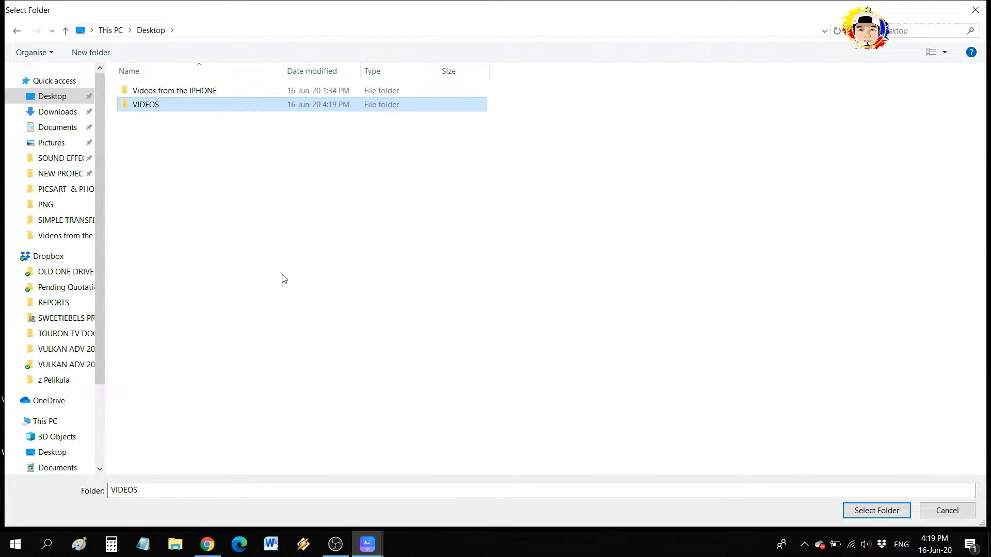
double_click(145, 105)
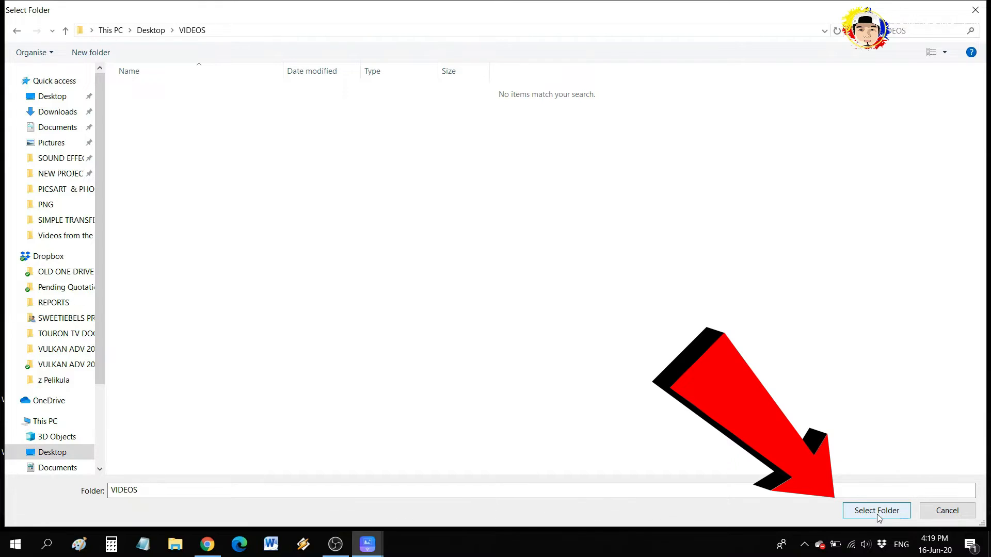
left_click(876, 511)
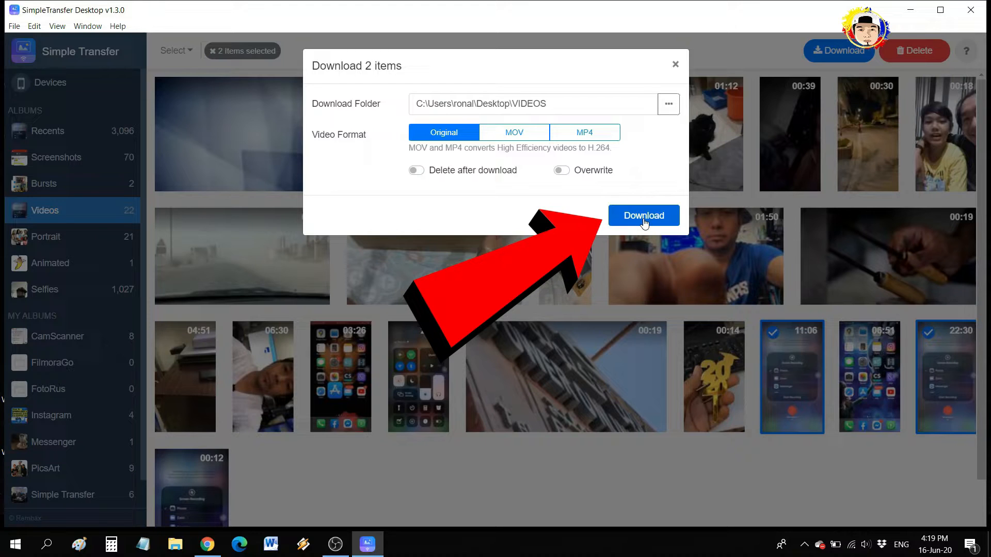
Start the download of the two selected videos into the VIDEOS folder.
left_click(643, 215)
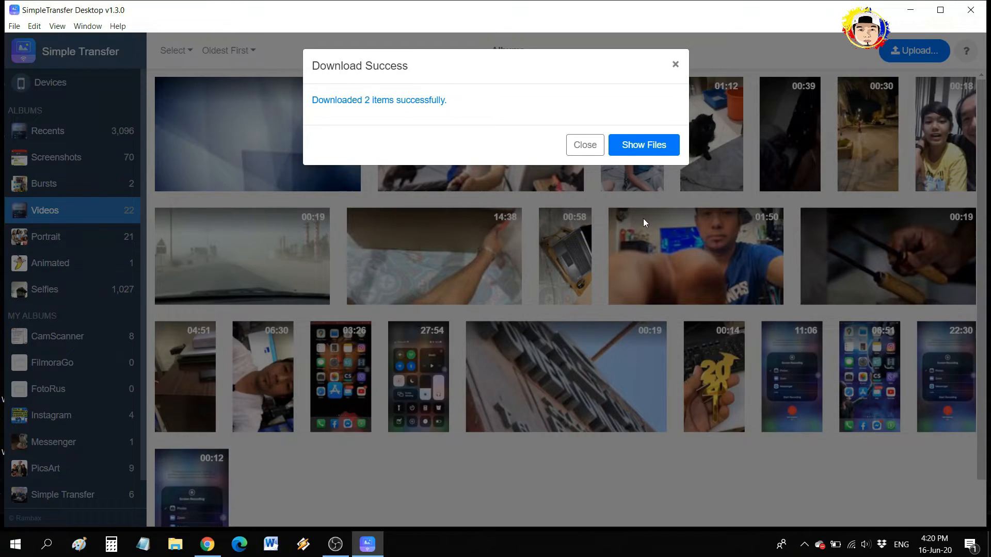
mouse_move(547, 177)
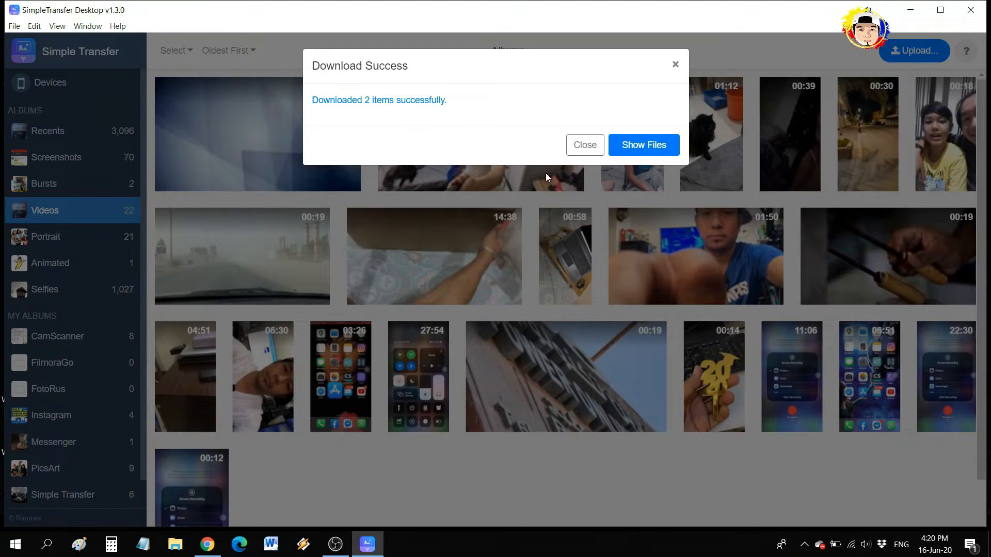
mouse_move(416, 128)
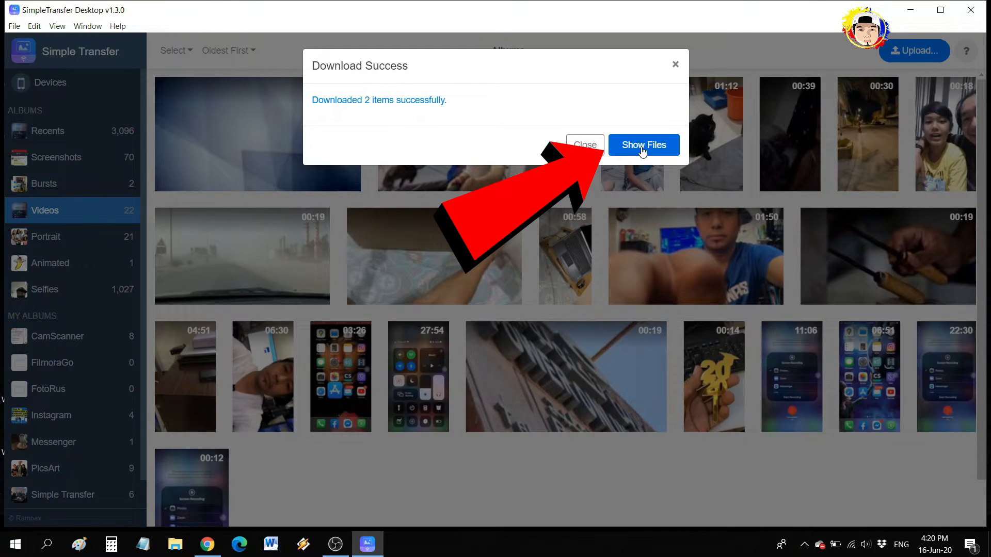
left_click(643, 145)
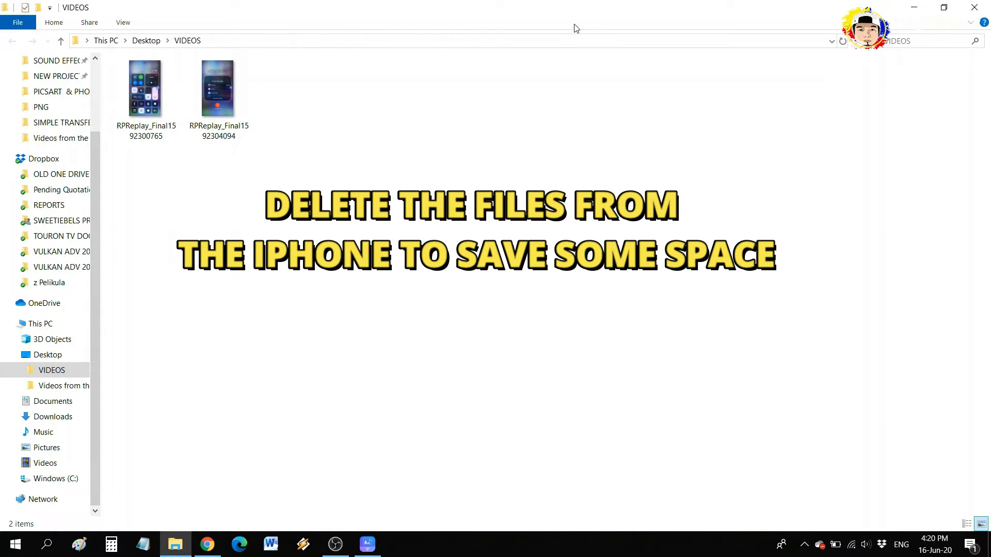
mouse_move(524, 124)
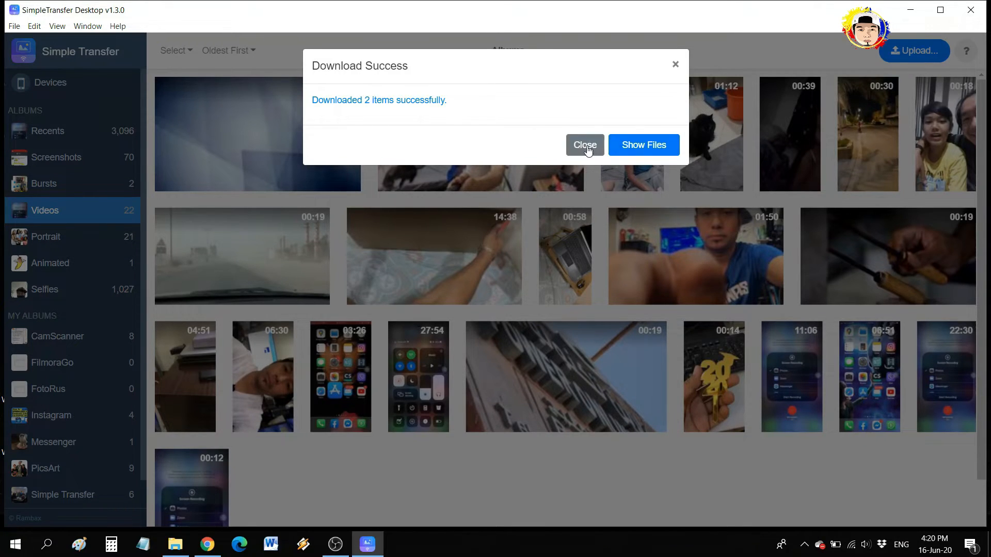
Close the Download Success message to return to the iPhone's Videos album.
left_click(584, 144)
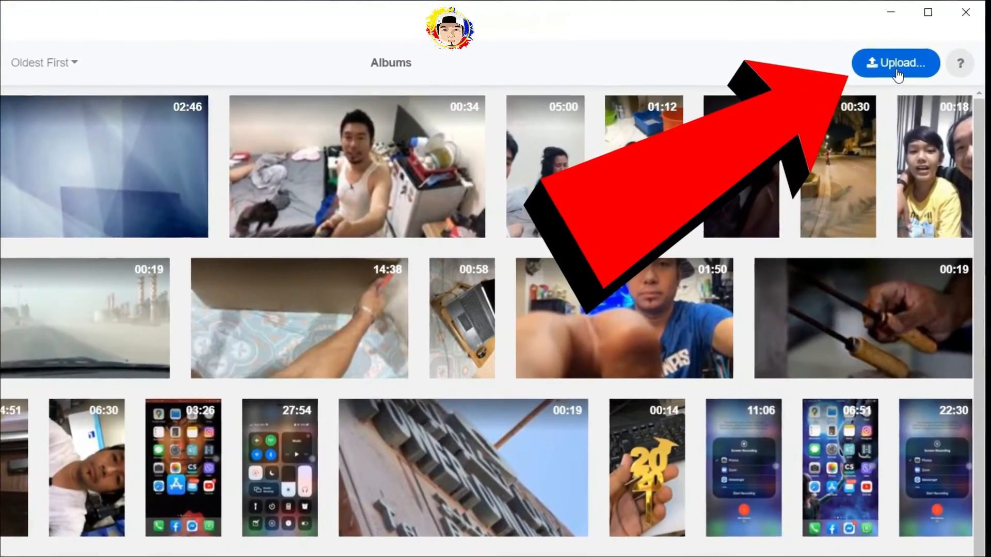
Begin an upload and select the Street Fighter bonus stages and The Screaming Sheep videos in Downloads.
left_click(895, 63)
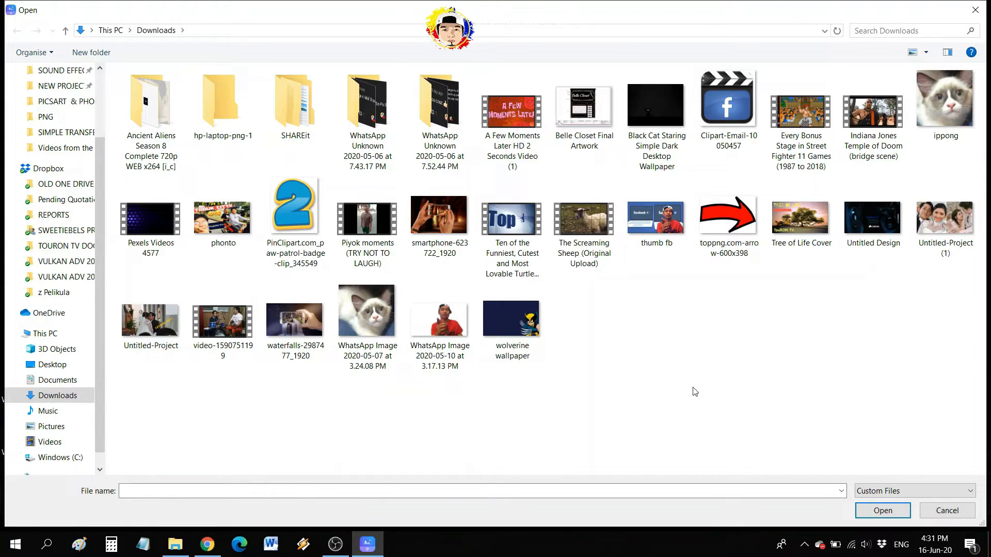
mouse_move(624, 307)
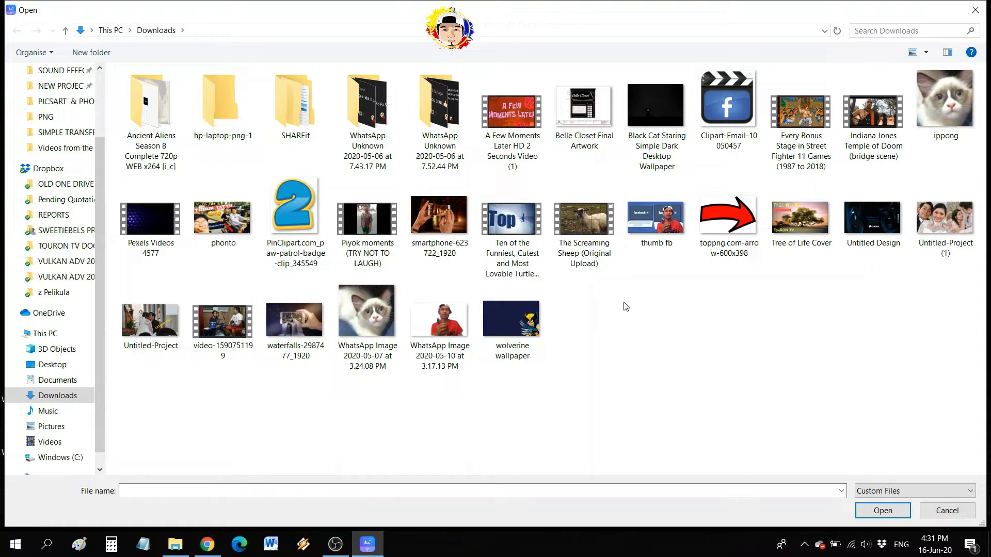
left_click(800, 105)
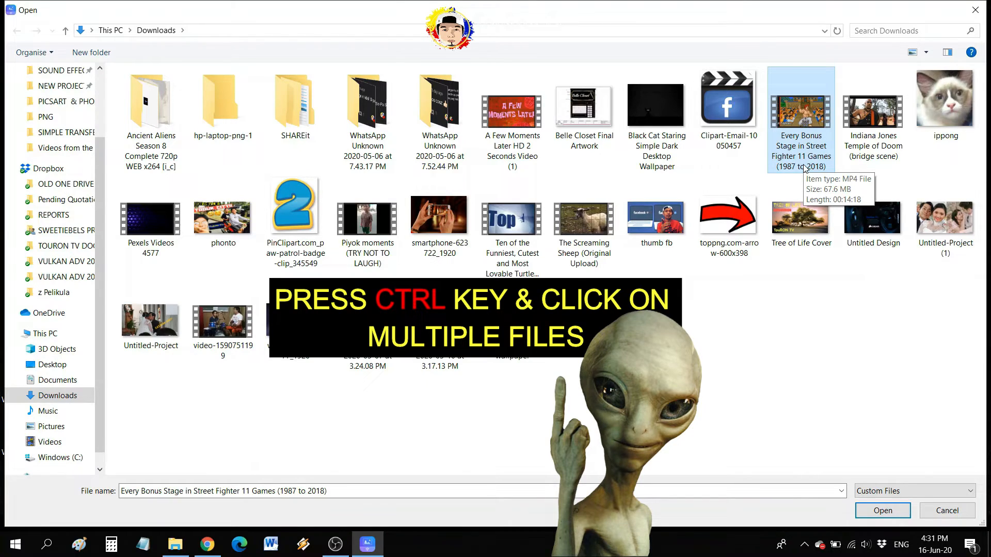
mouse_move(801, 325)
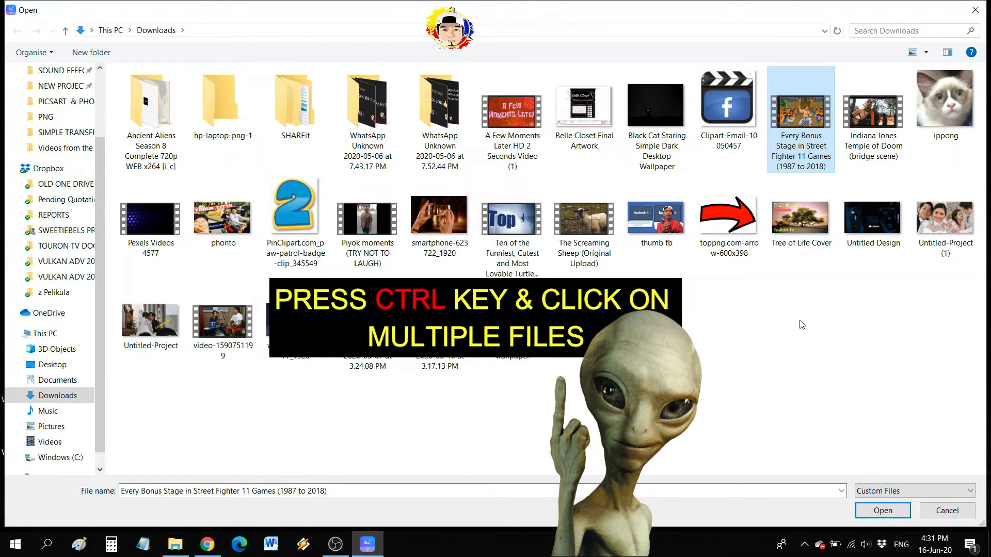
left_click(582, 219)
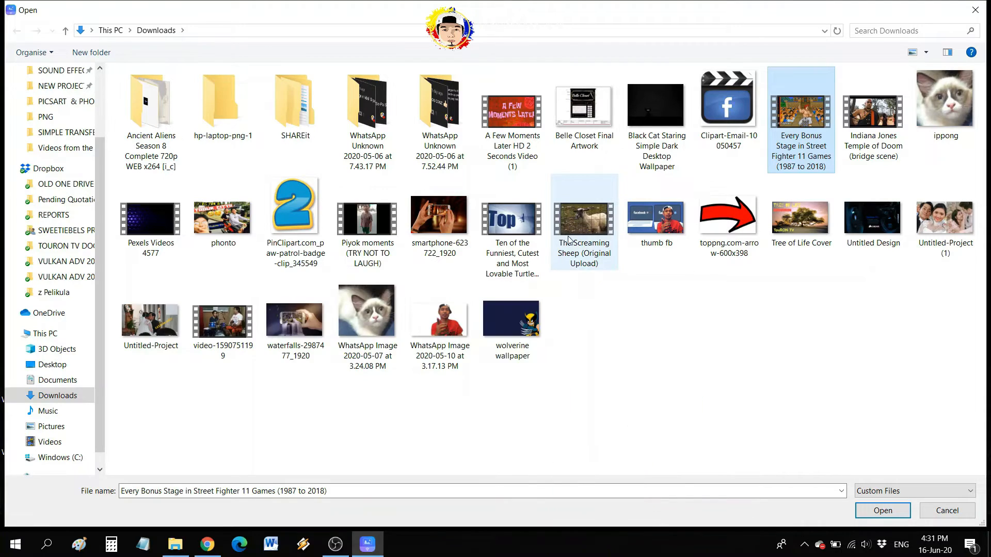
left_click(582, 218)
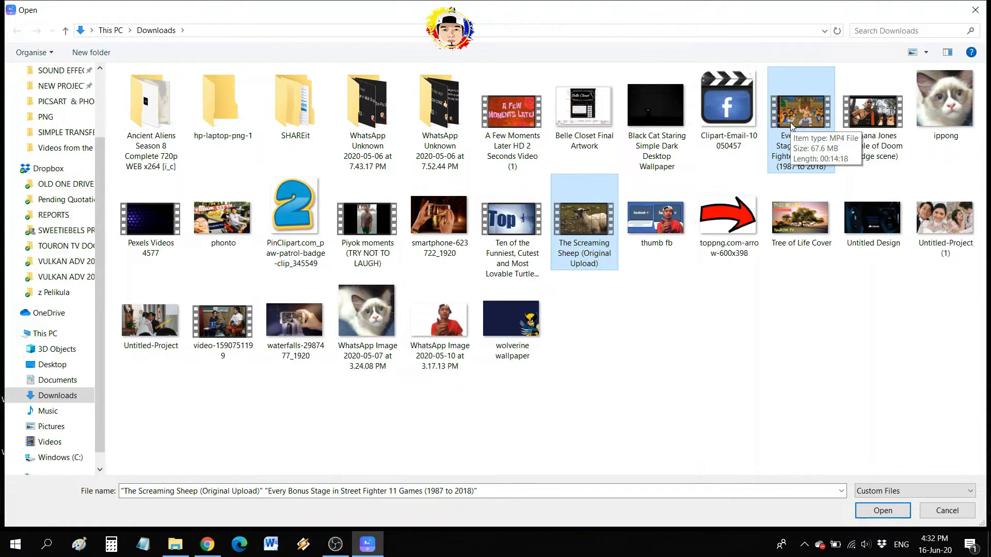
mouse_move(811, 432)
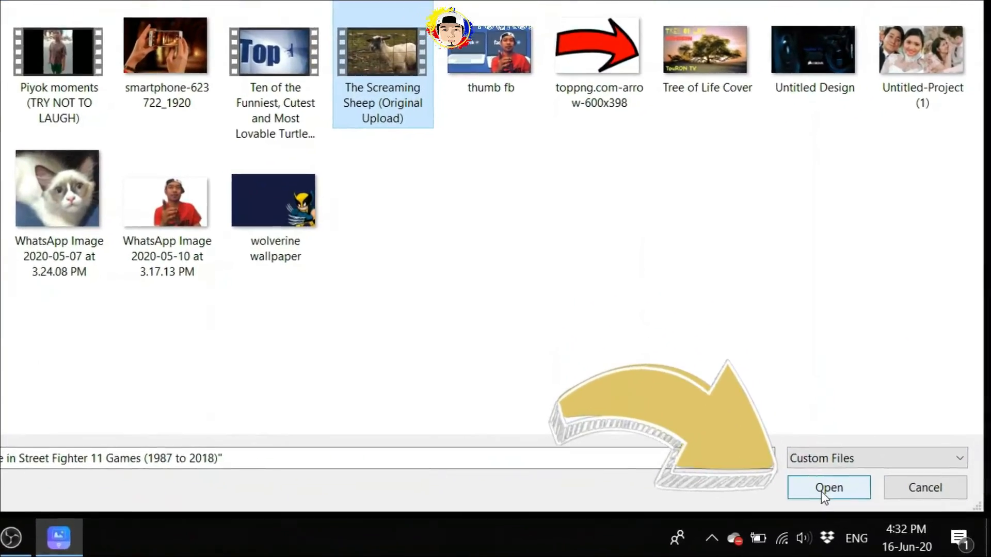
Upload the two chosen videos with Recents kept as the destination album.
left_click(829, 487)
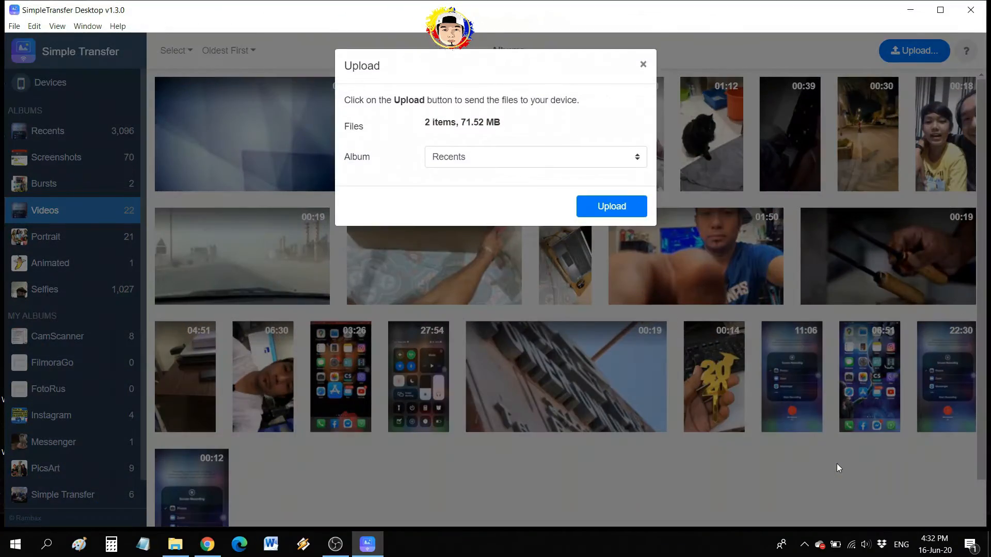
mouse_move(532, 191)
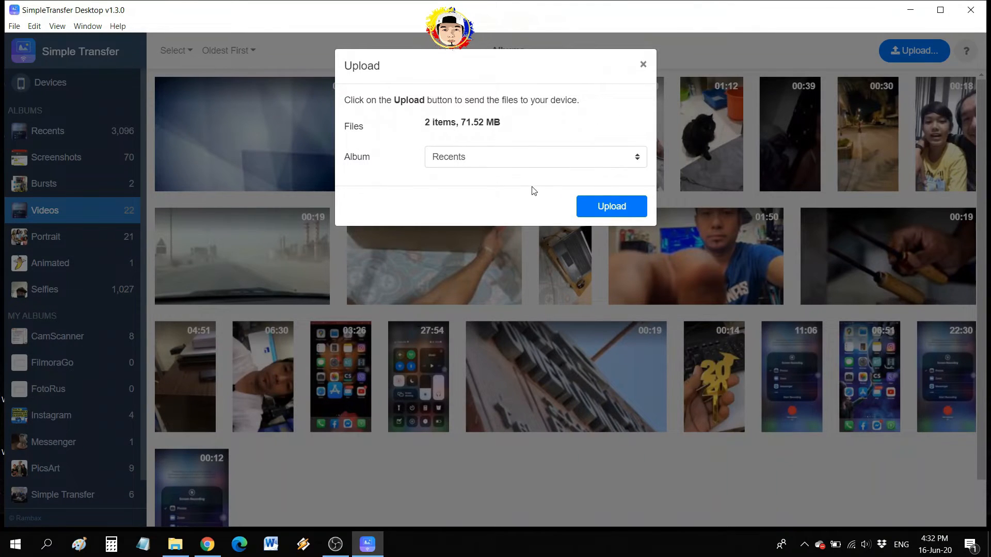
mouse_move(518, 160)
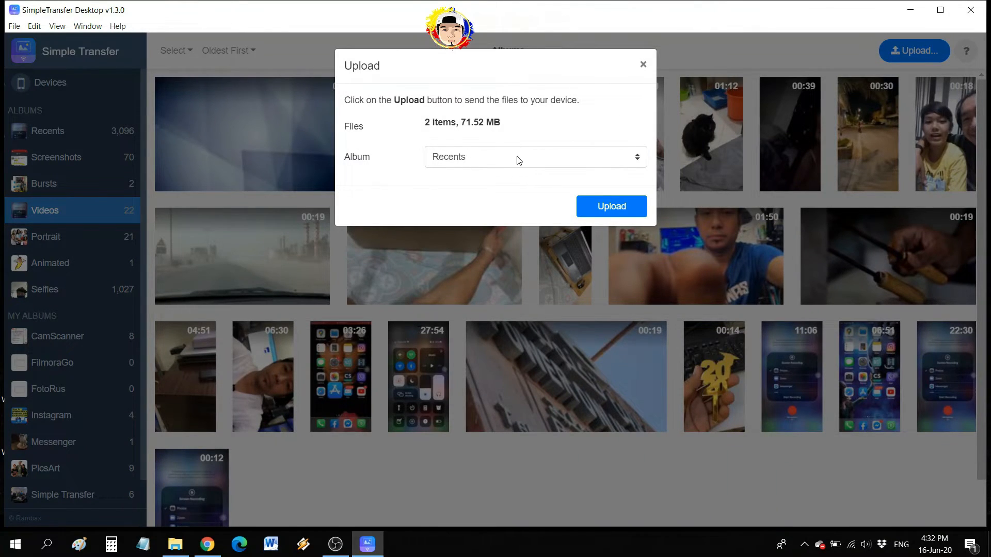
left_click(534, 157)
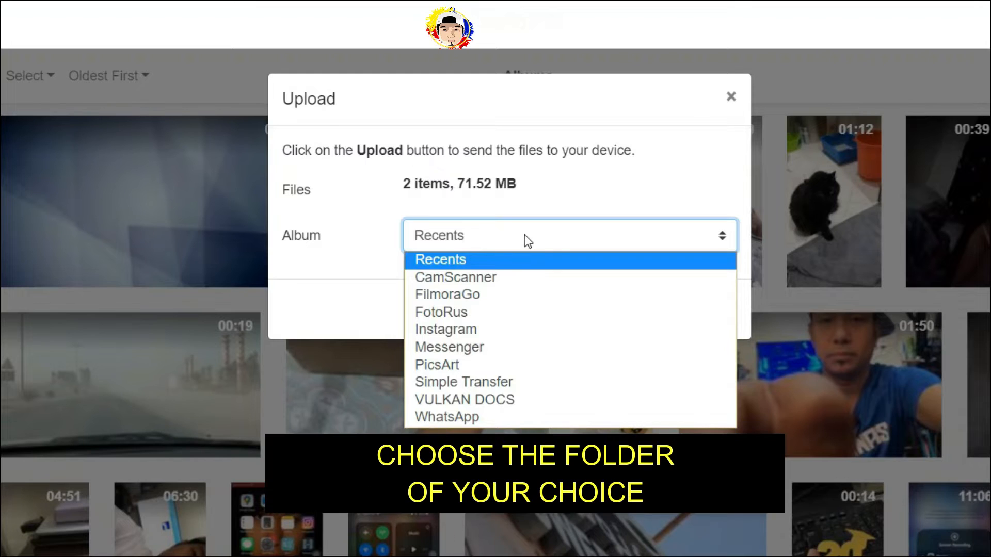
mouse_move(531, 253)
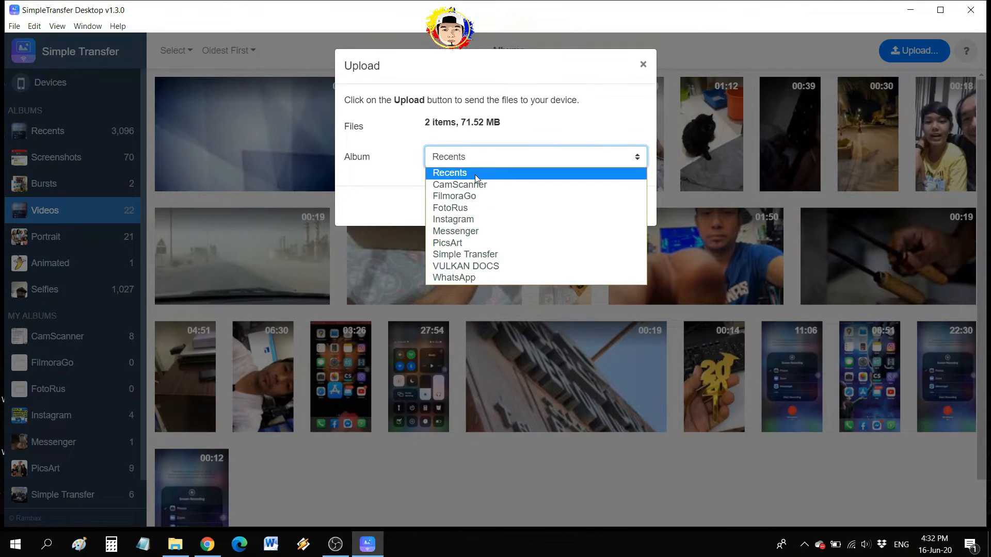
left_click(449, 172)
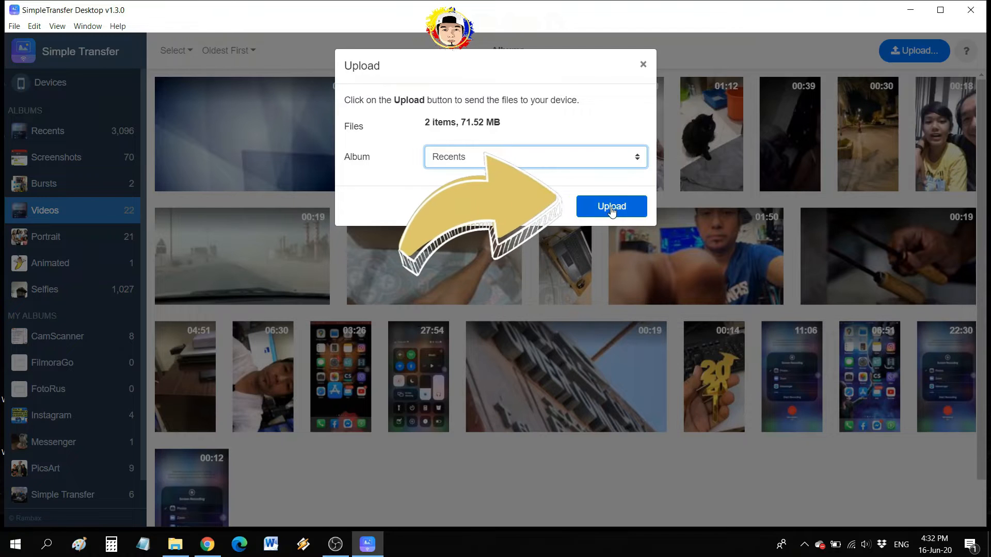
left_click(610, 206)
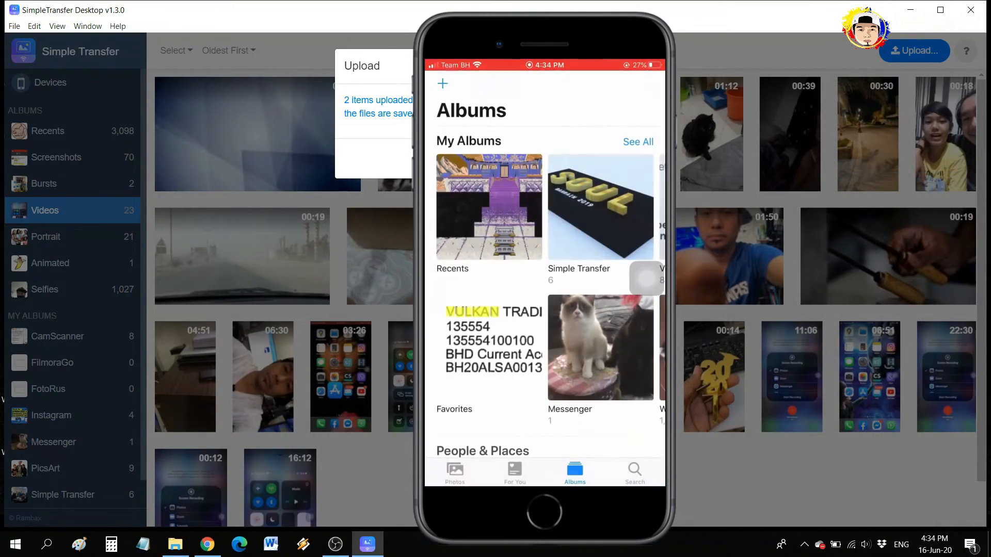
View the iPhone's Recents album and preview the newly uploaded sheep video.
left_click(488, 206)
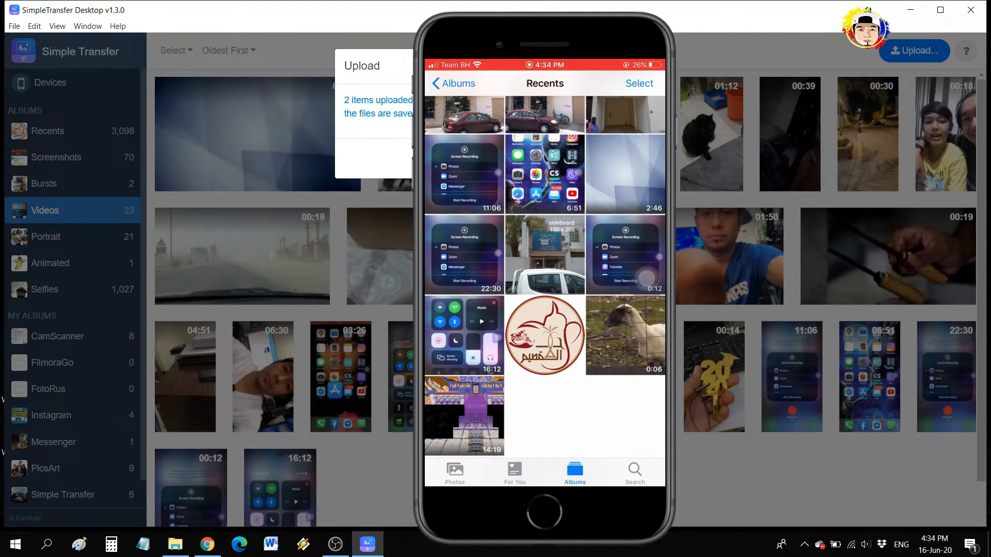
left_click(626, 334)
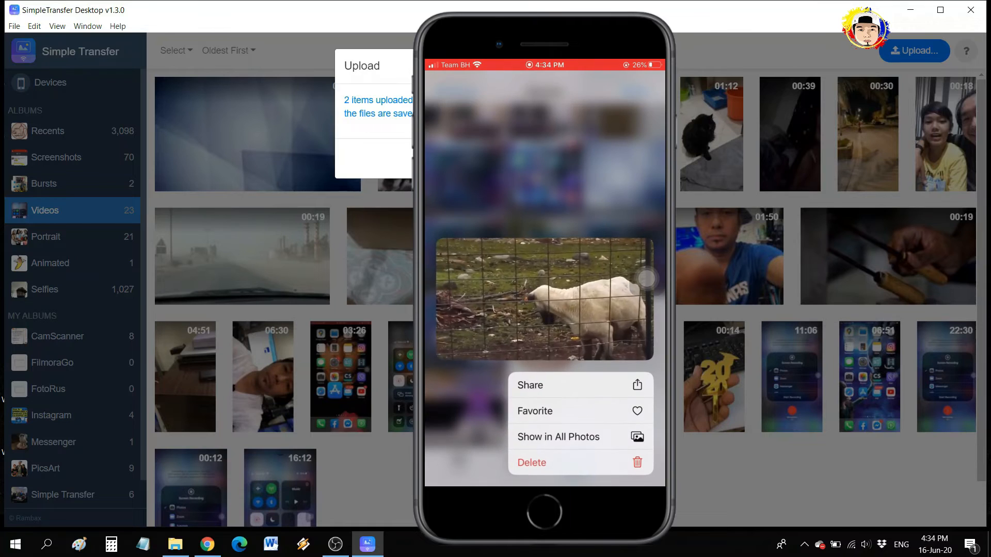